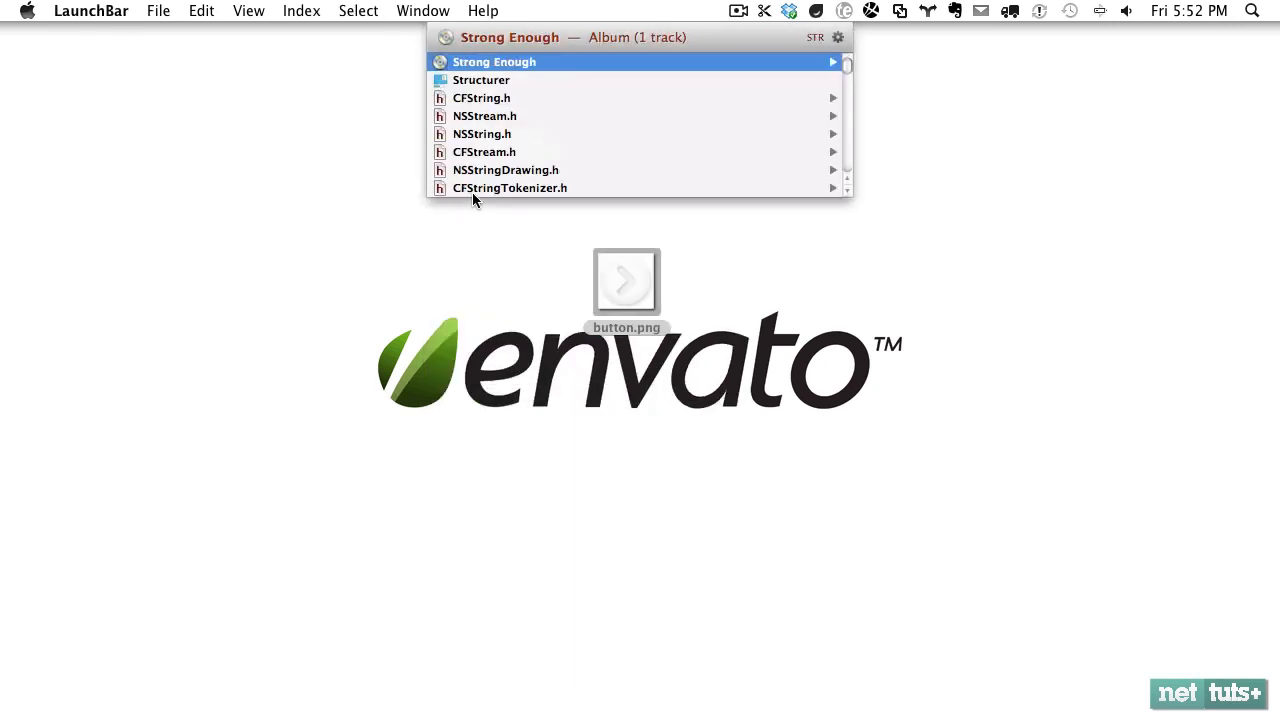
- Set Structurer's base path to ~/Desktop/project and list index.html in the structure
left_click(480, 80)
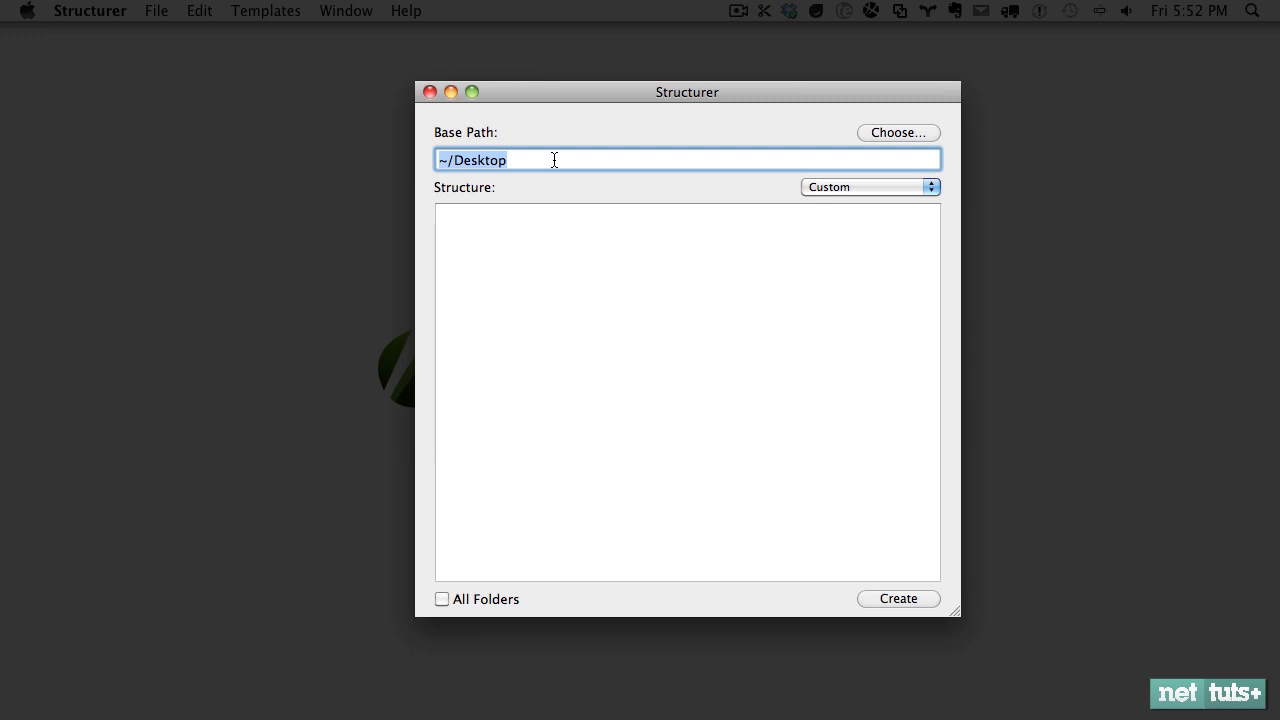
type("/")
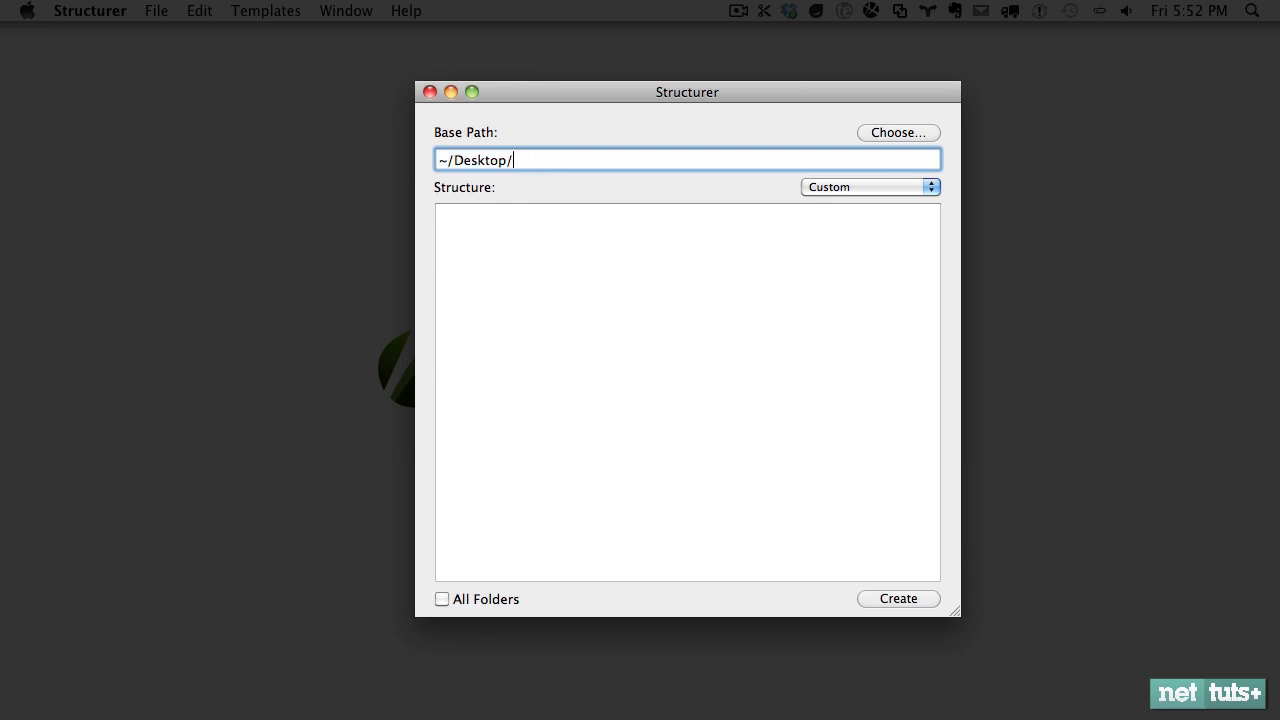
type("index")
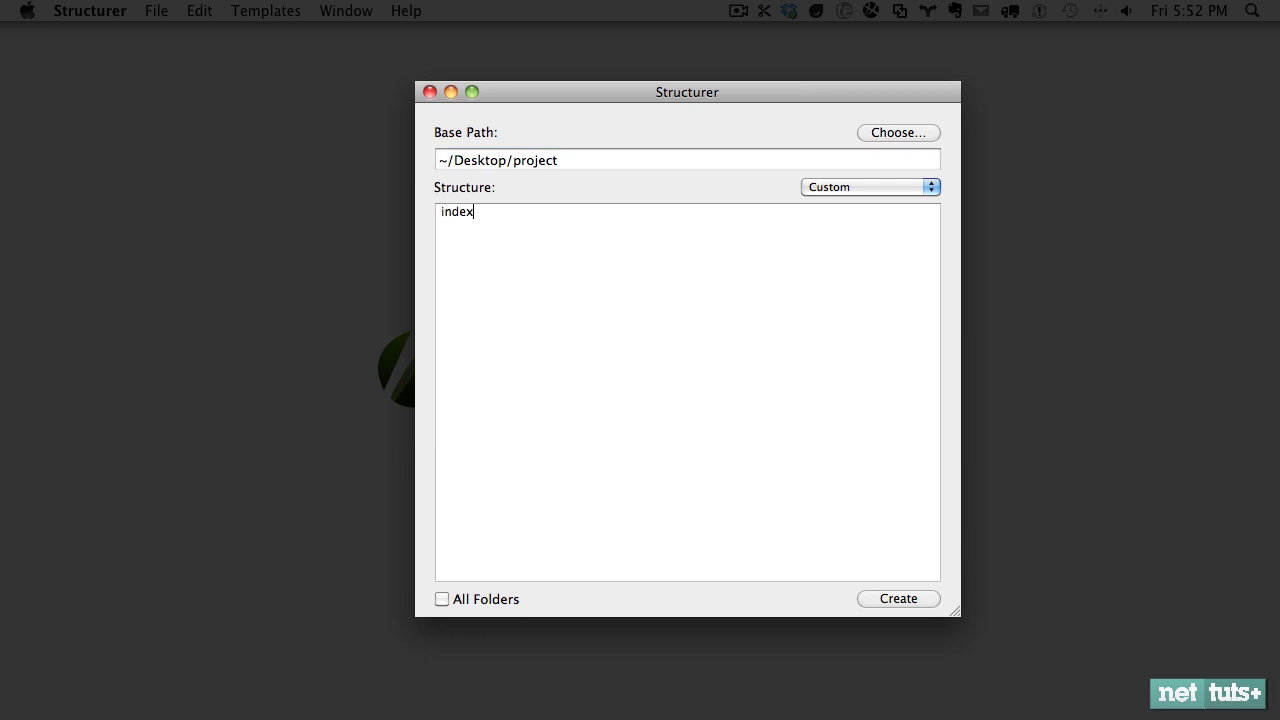
type(".html:ti")
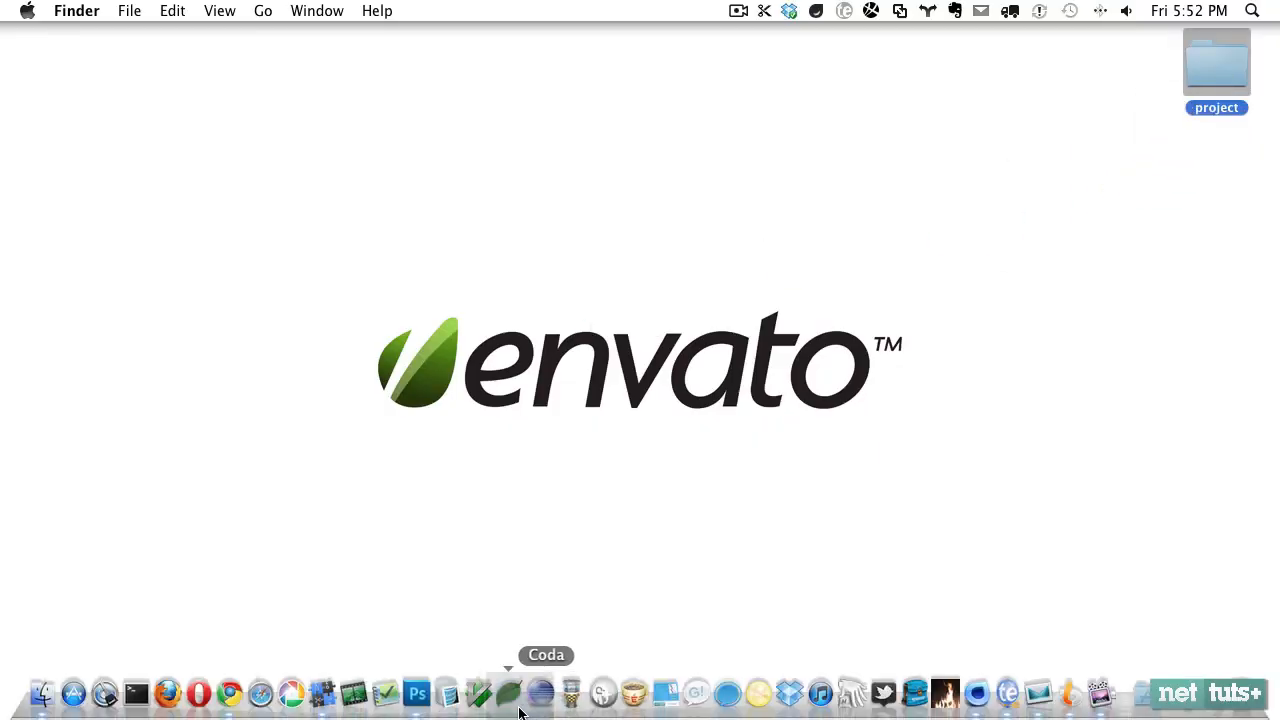
- Open the project in Espresso and add <a href="#">Read More</a> to index.html's body
left_click(510, 692)
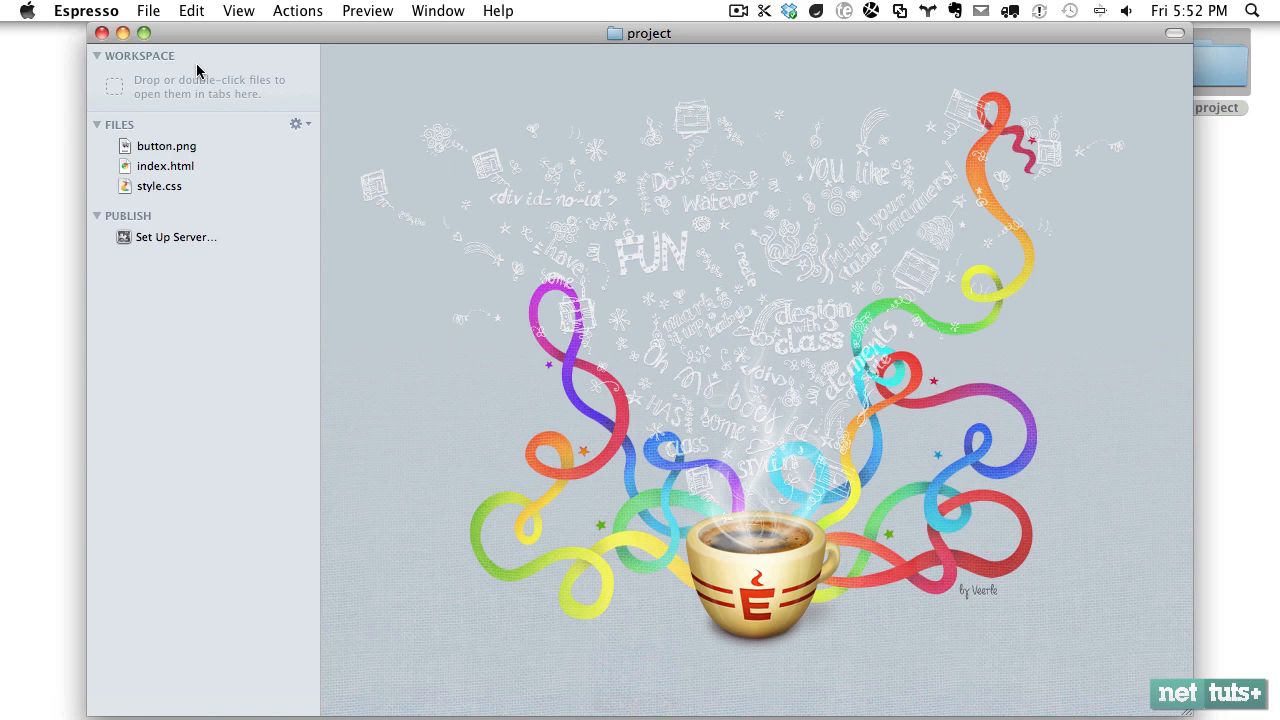
double_click(164, 164)
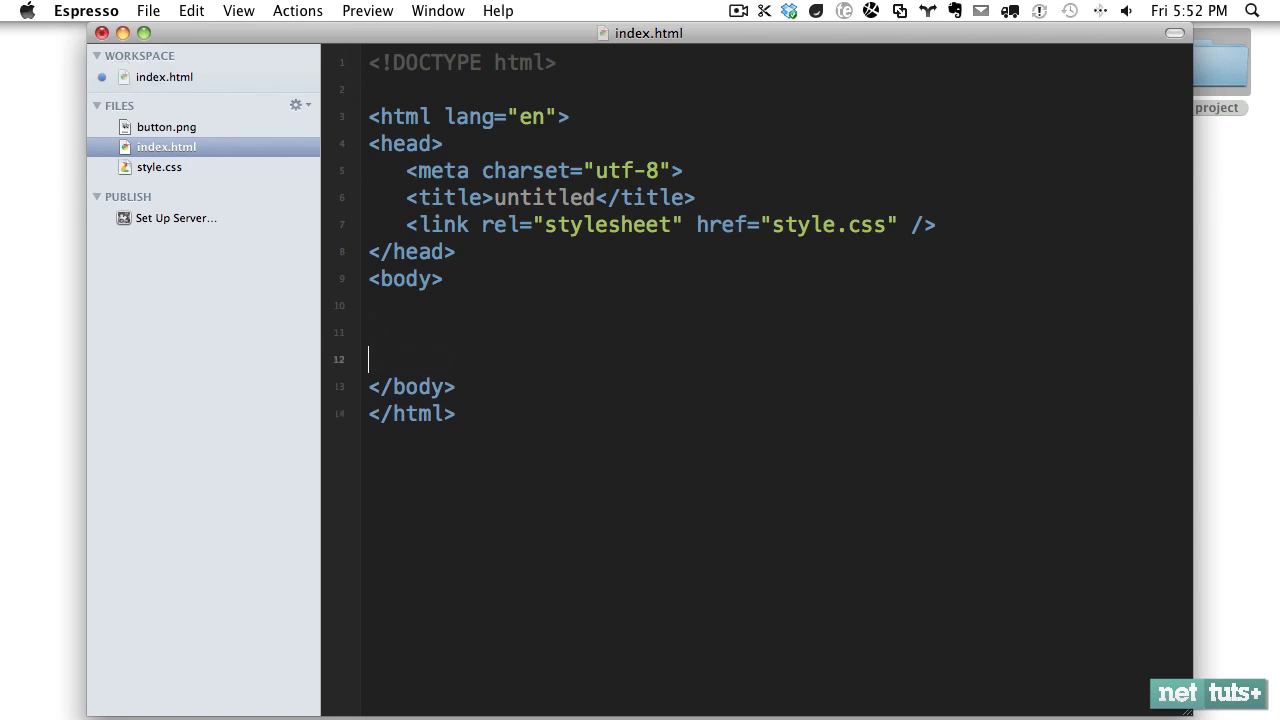
type("<a href")
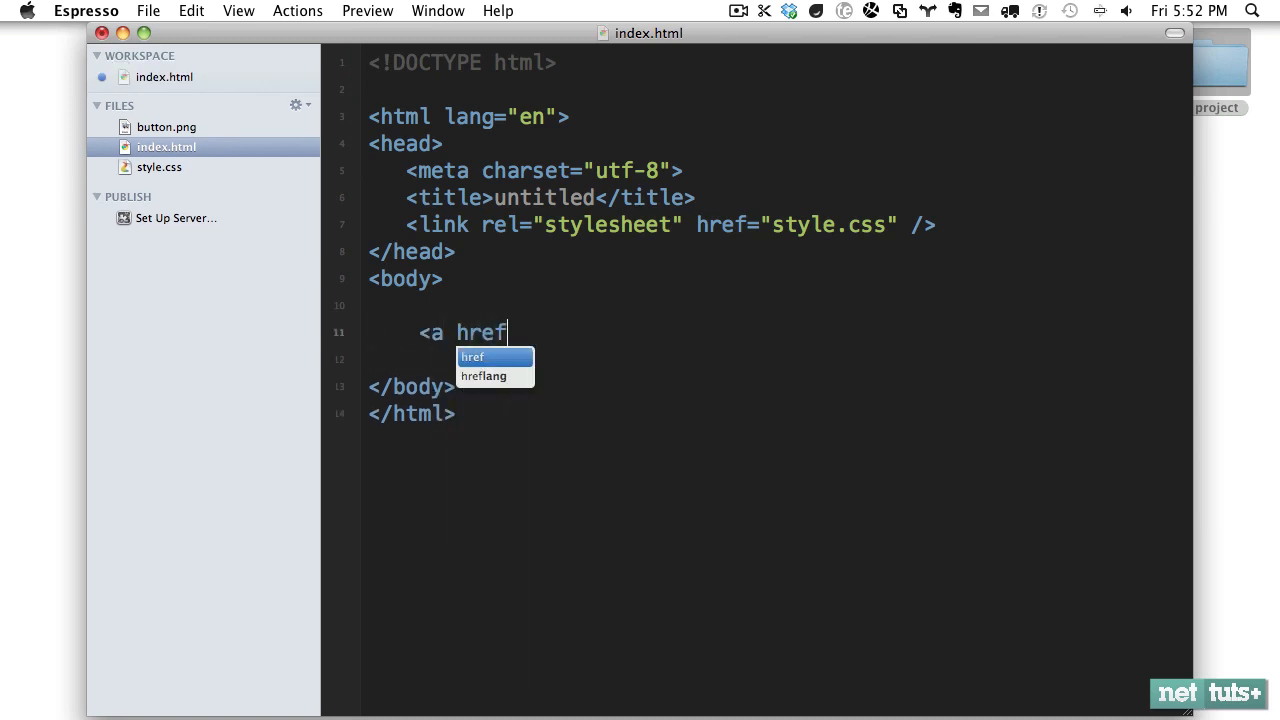
type("=\"")
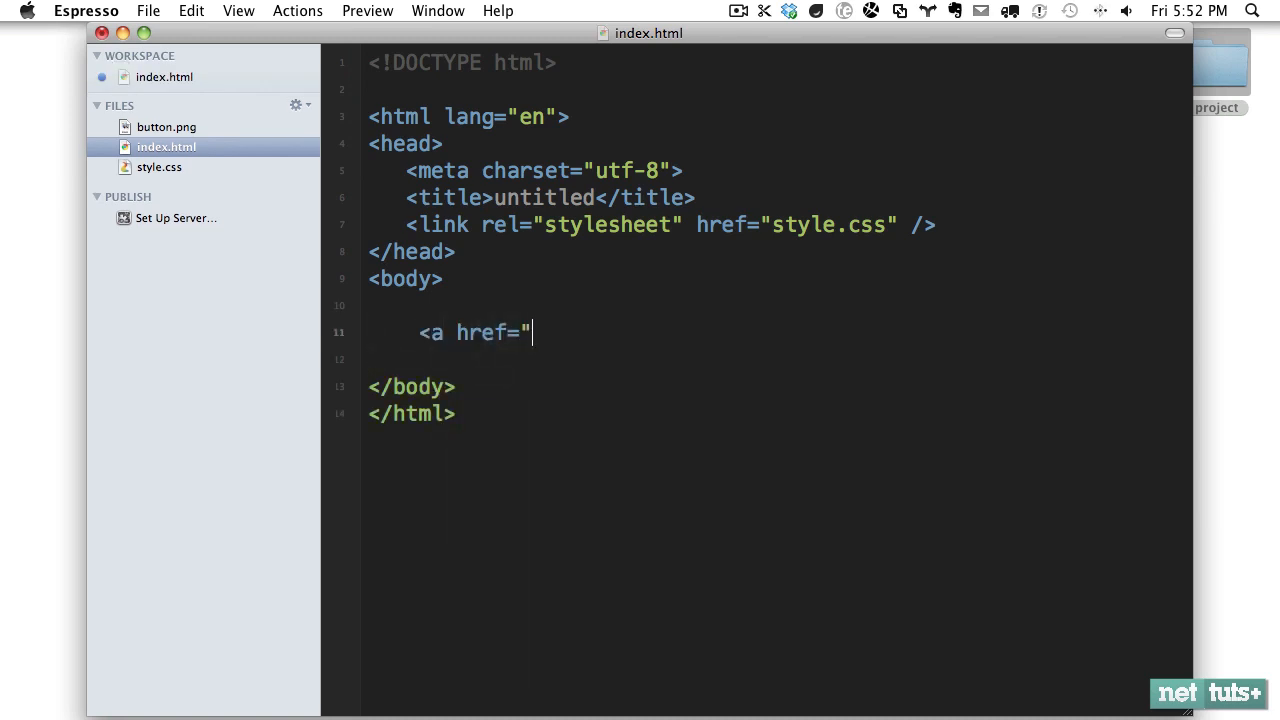
type("#\">Read More")
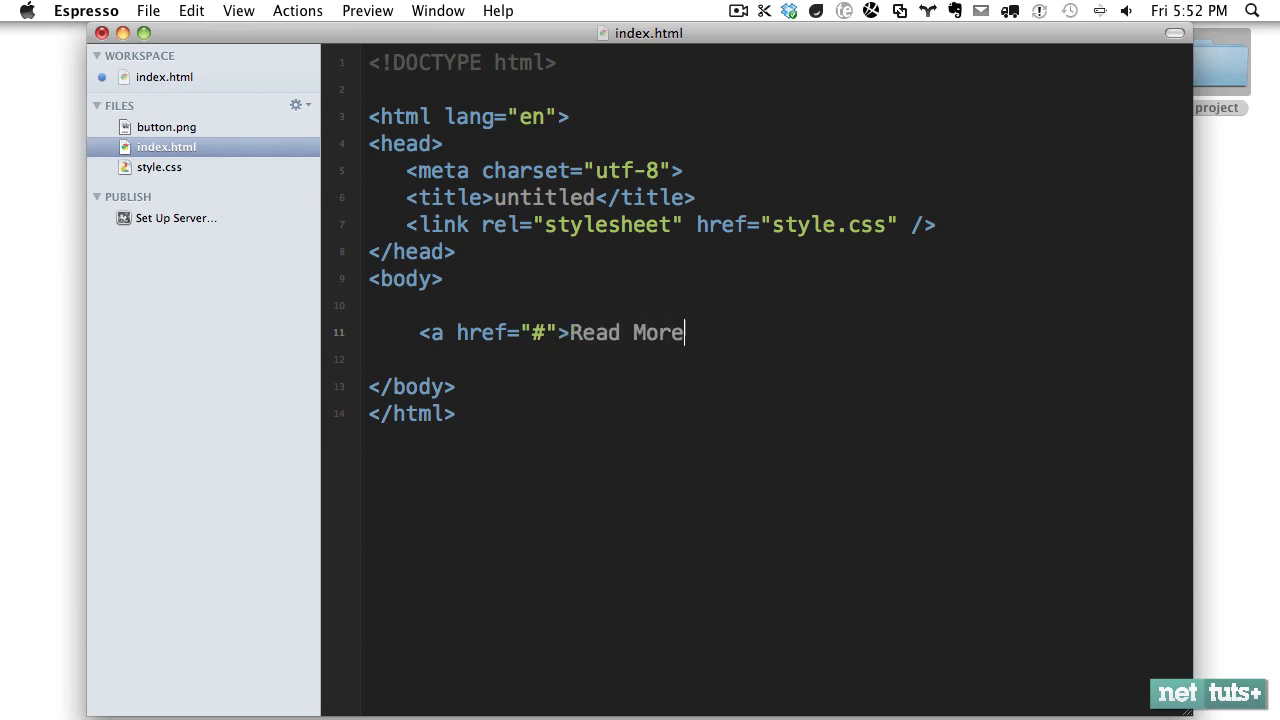
left_click(368, 12)
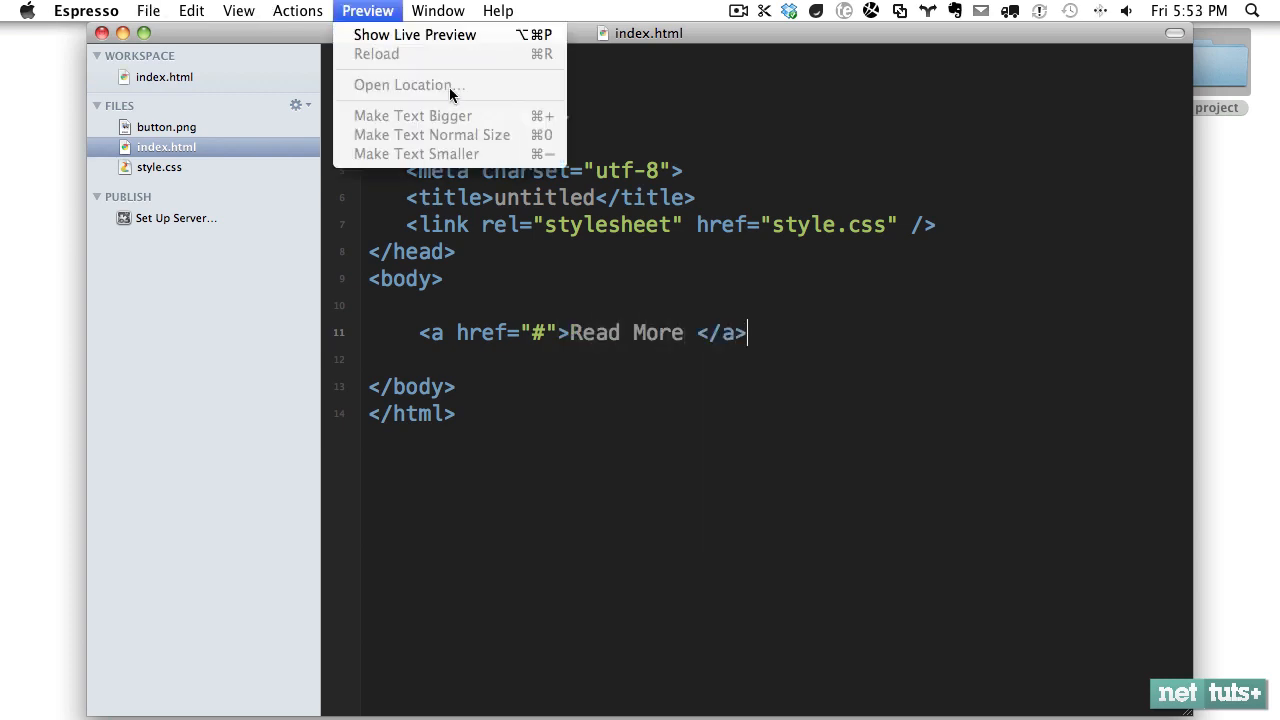
- Show the live preview and give body margin: 200px auto and text-align: center
left_click(160, 188)
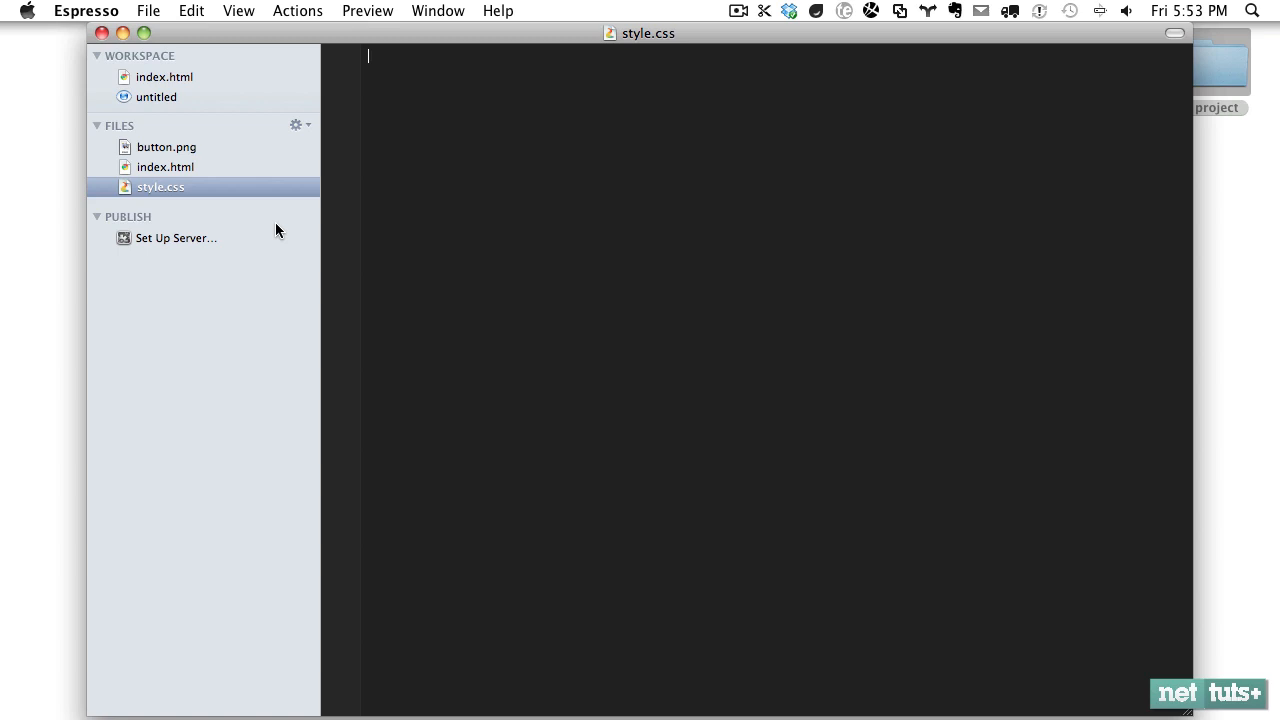
type("body")
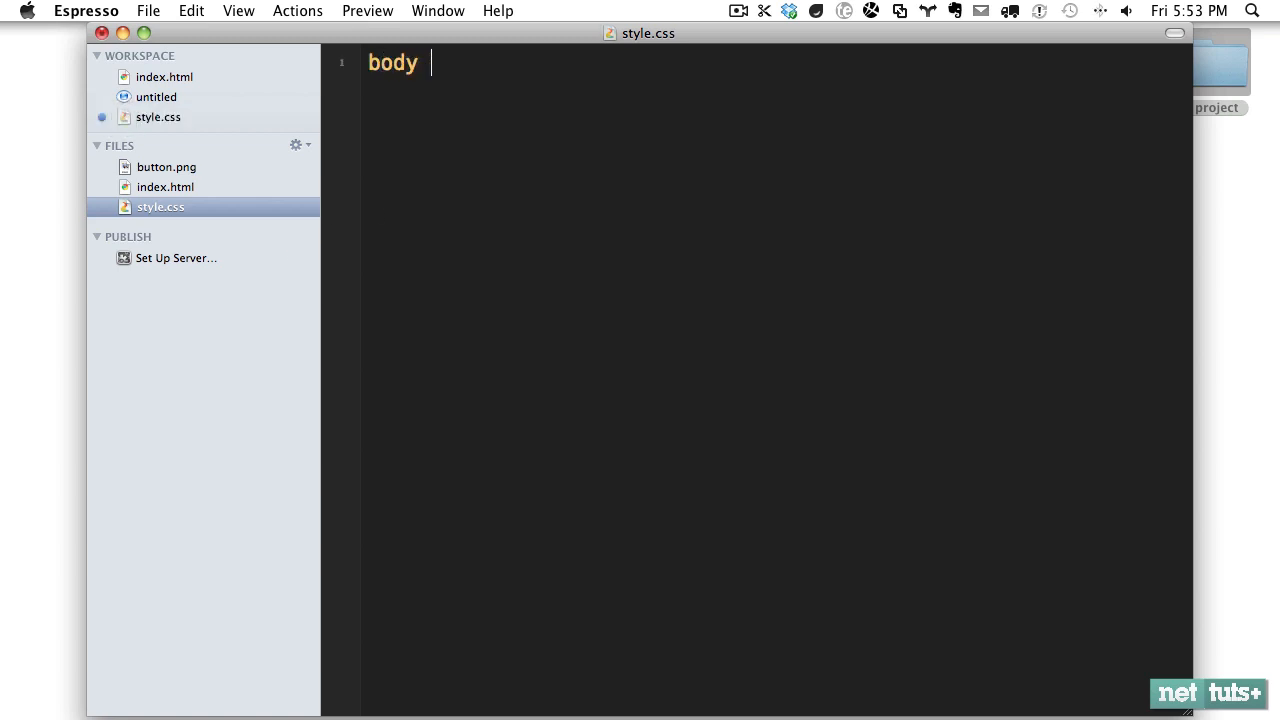
type("{")
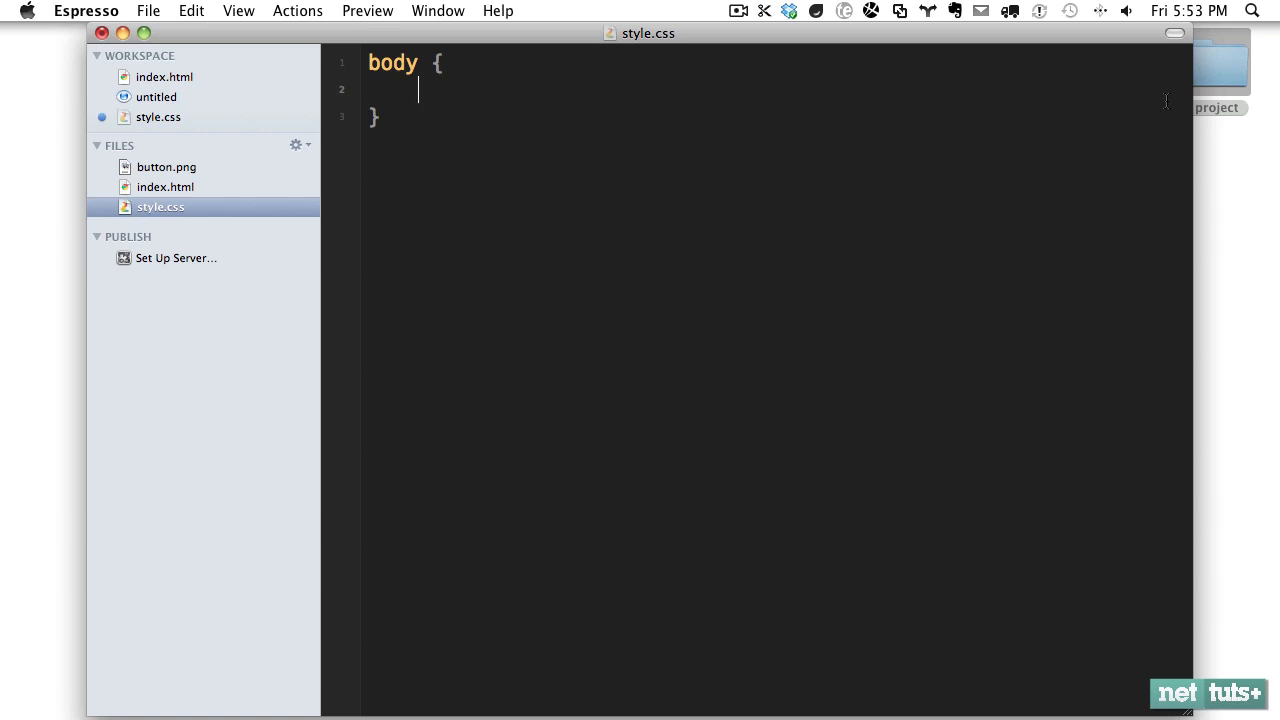
type("margin: 200px auto;")
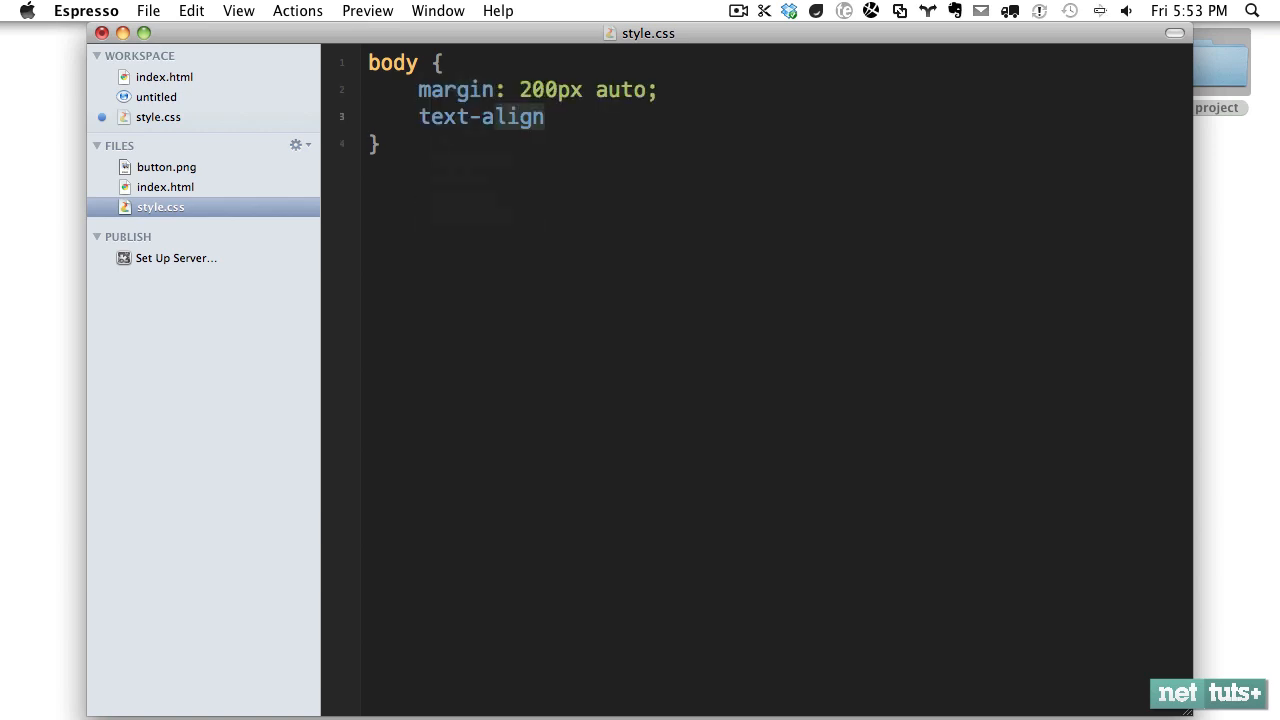
type(":c")
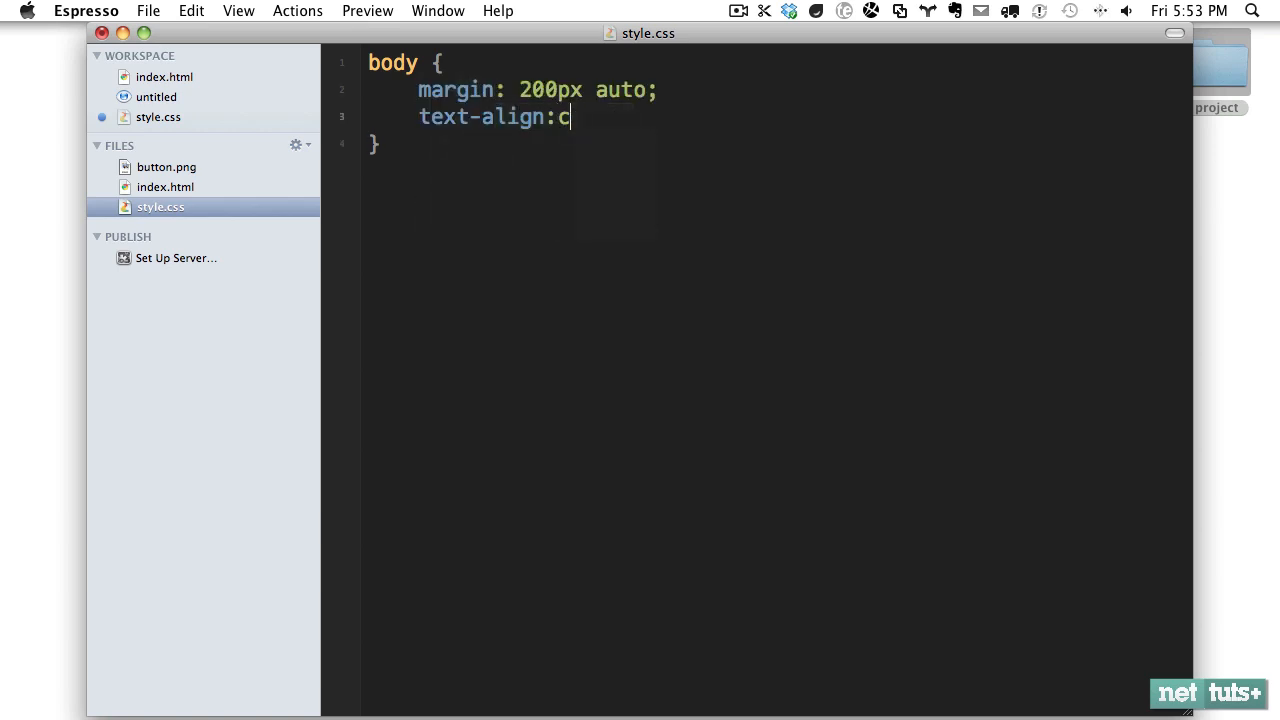
type("enter;")
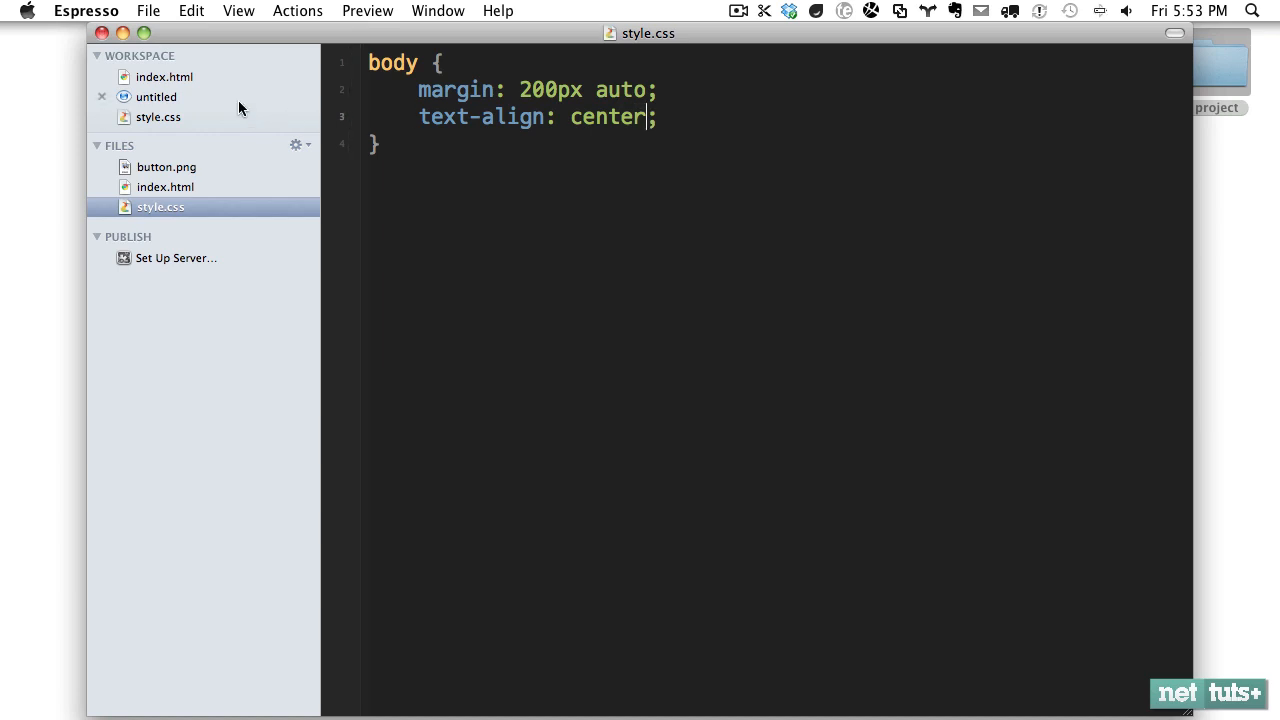
- Check the centred Read More link and button.png's dimensions, then return to style.css
left_click(156, 96)
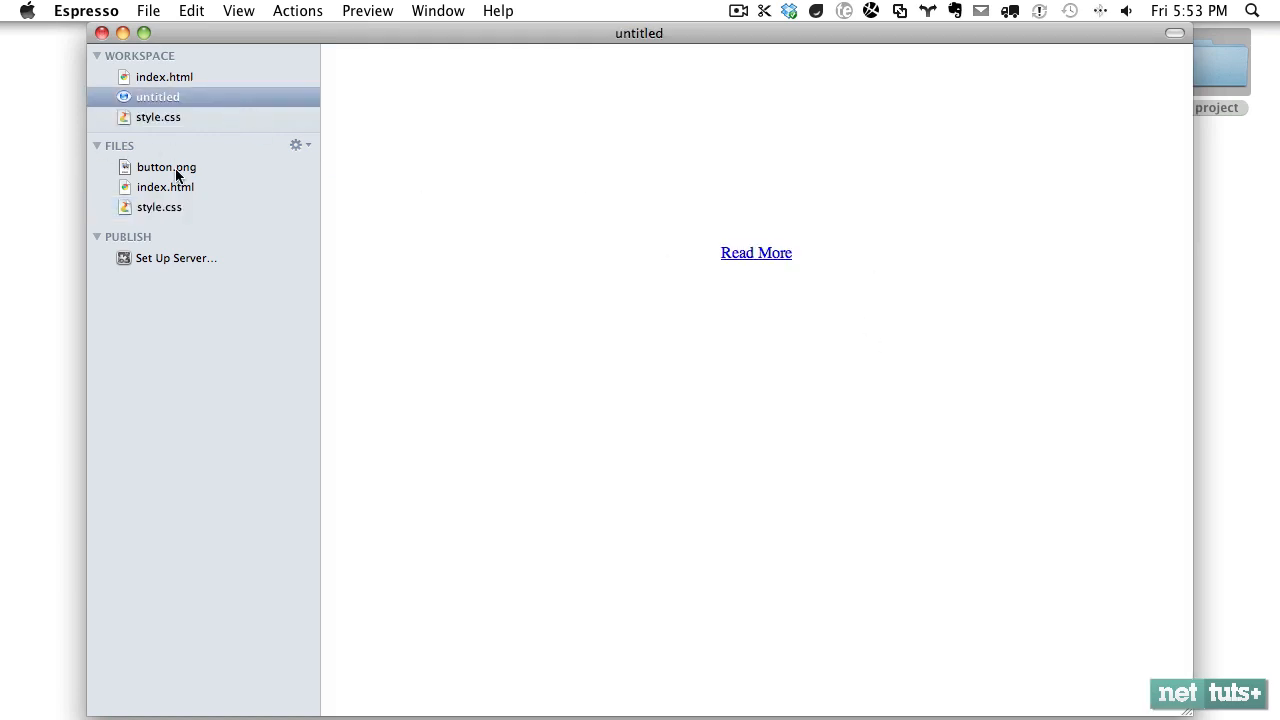
left_click(166, 168)
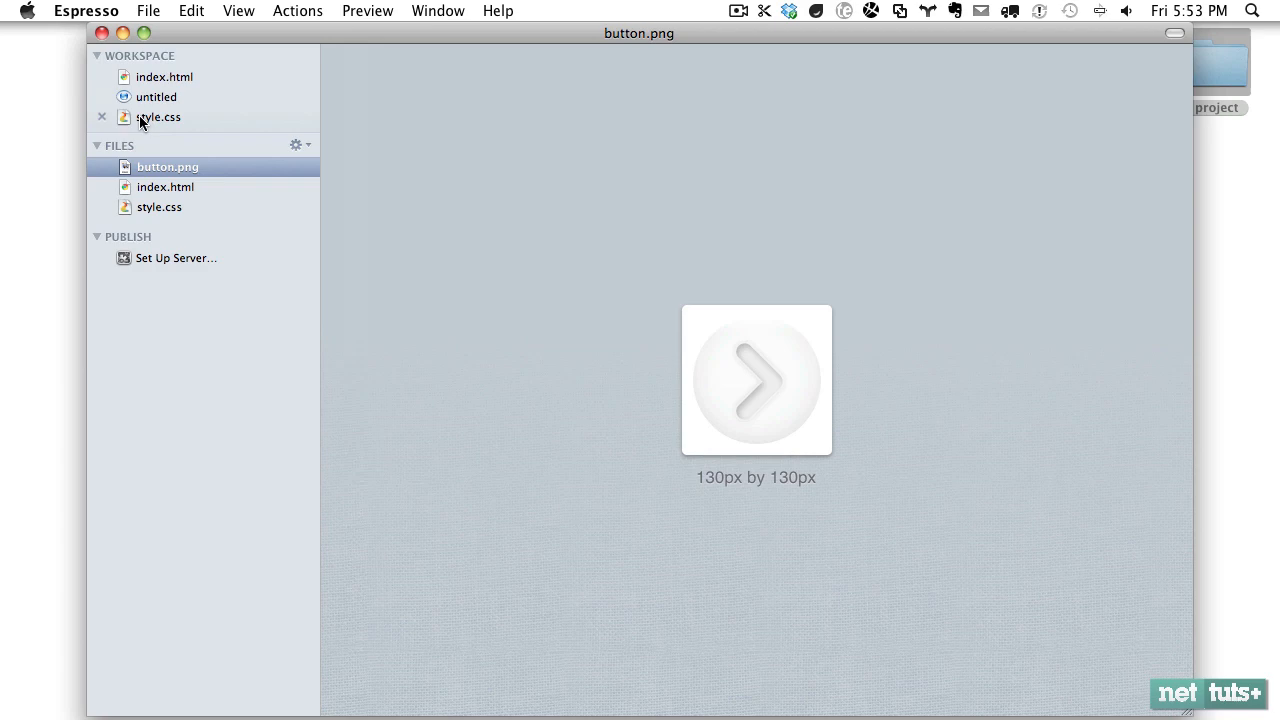
left_click(160, 116)
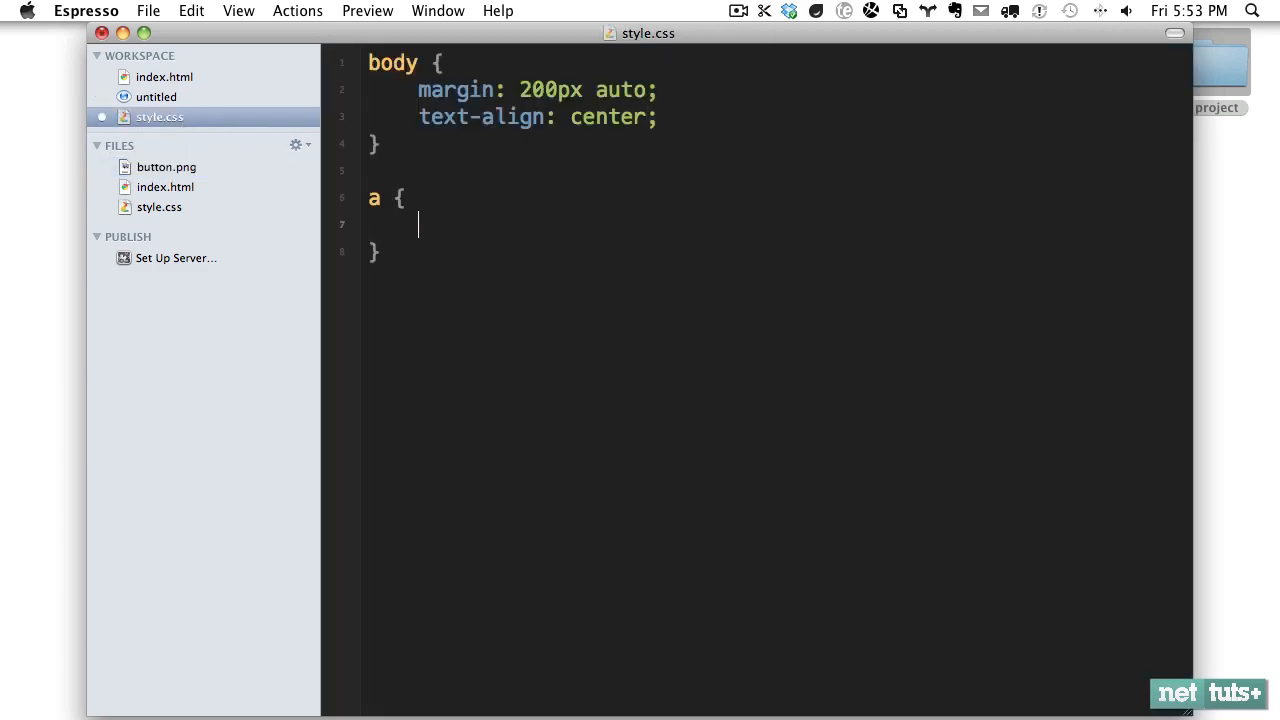
mouse_move(230, 692)
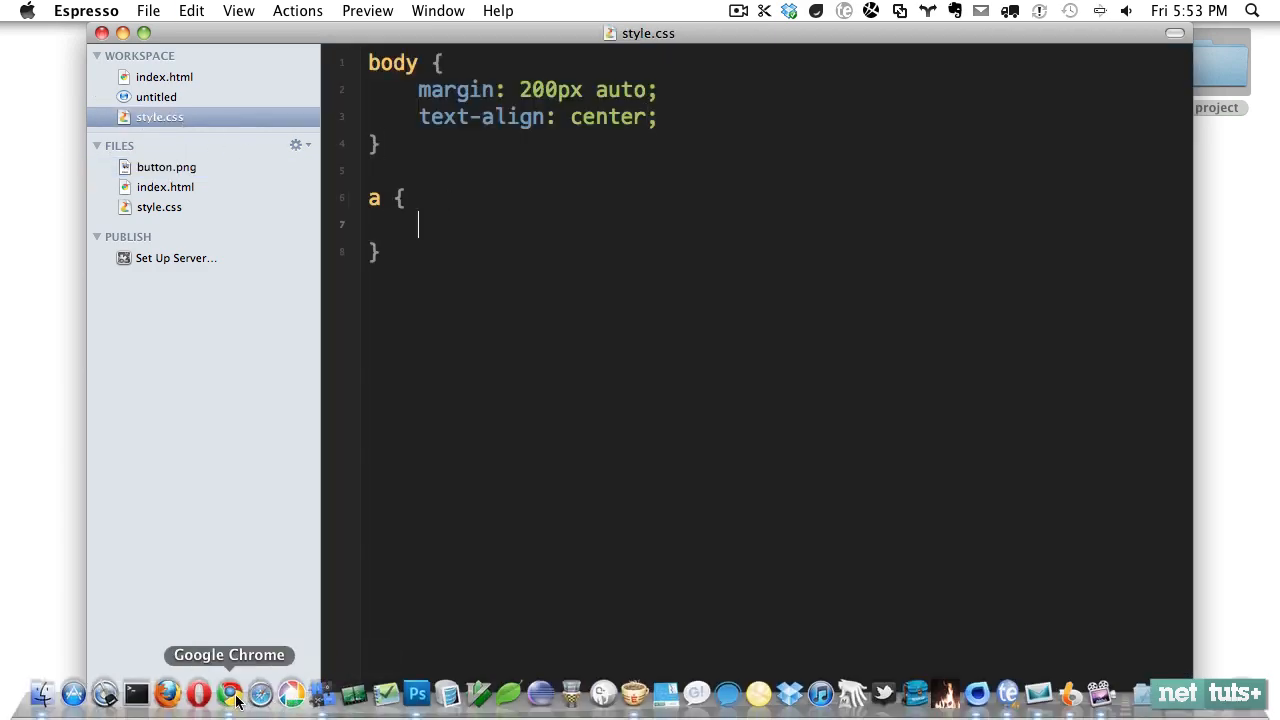
- Give the a rule a non-repeating url(button.png) background
left_click(228, 692)
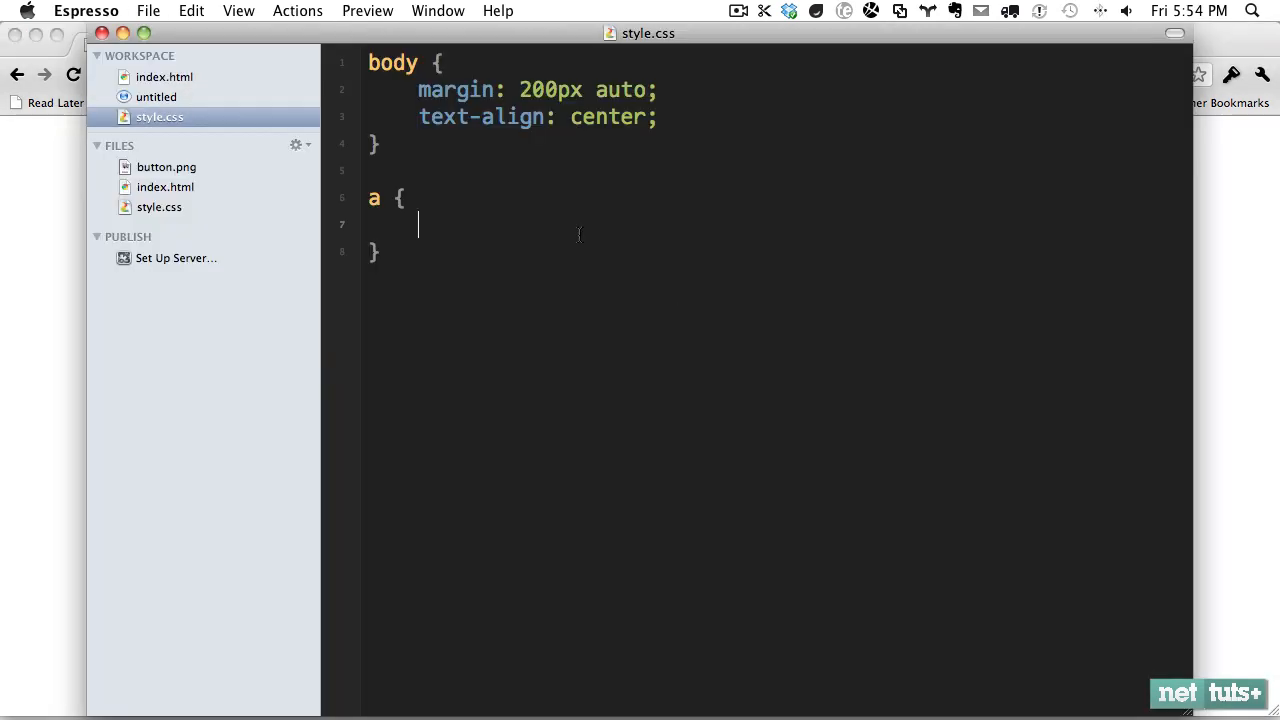
type("background: ur;")
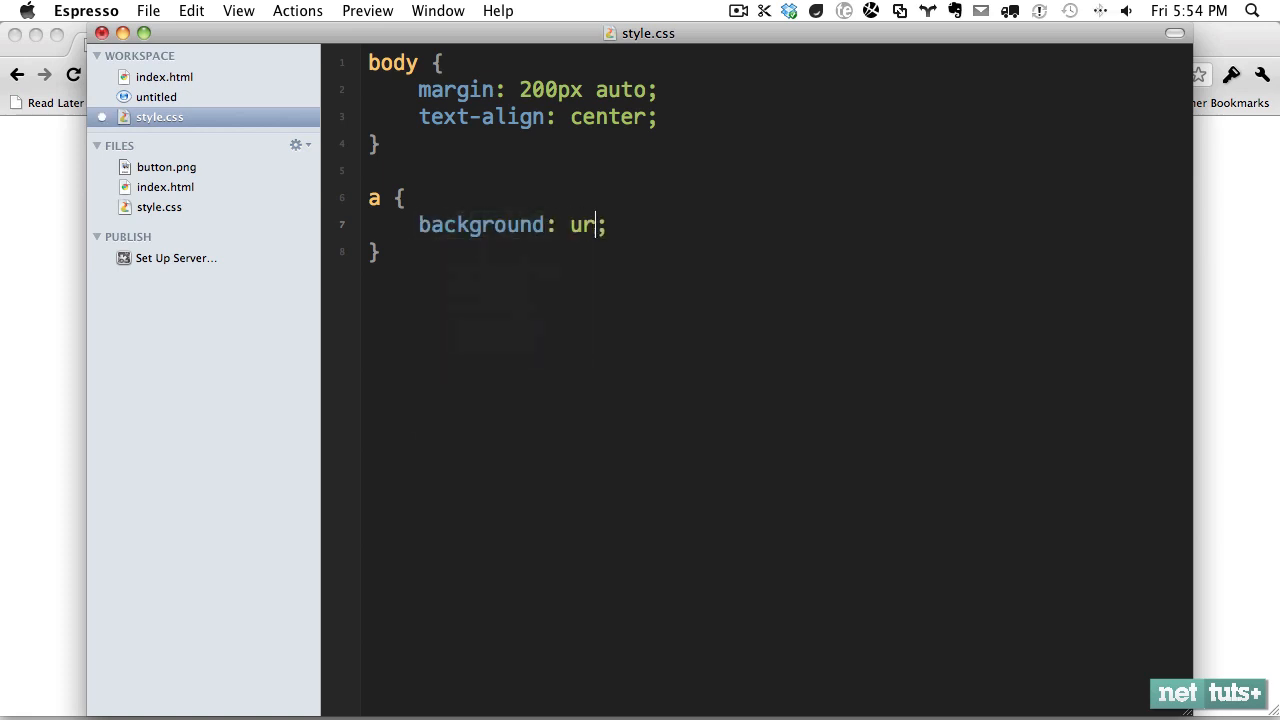
type("l(button")
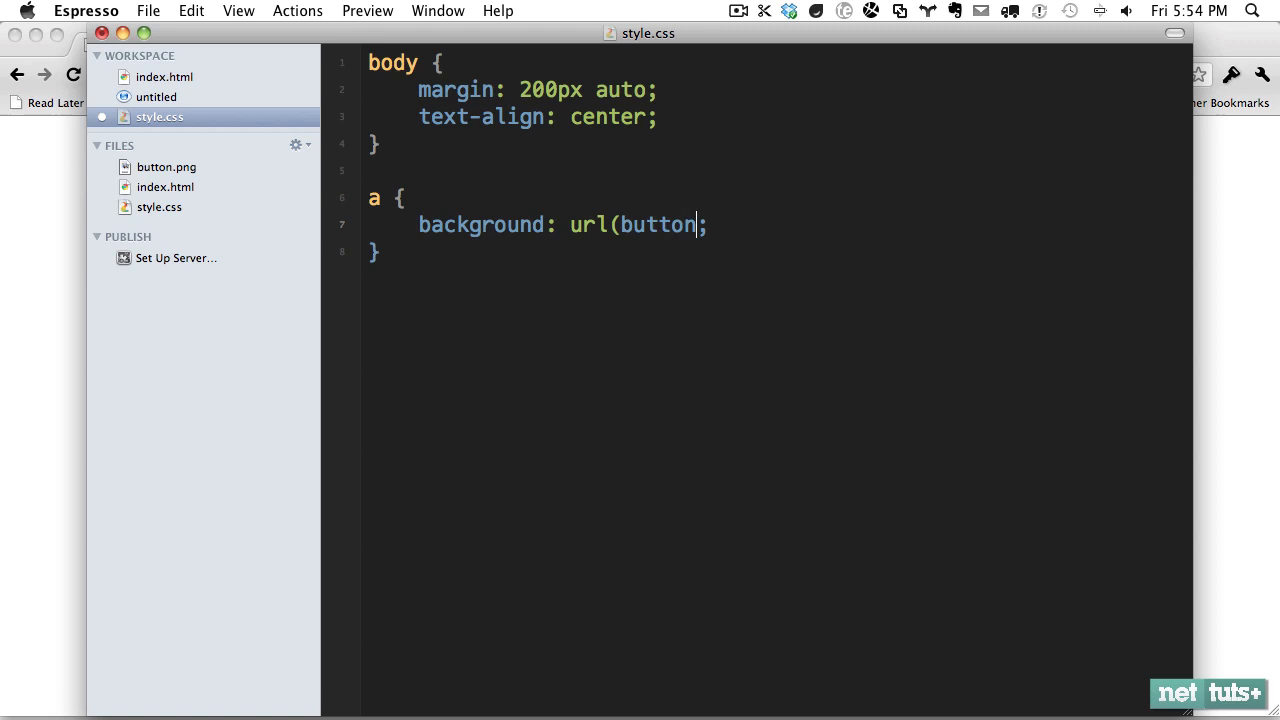
type(".png) no-repeat")
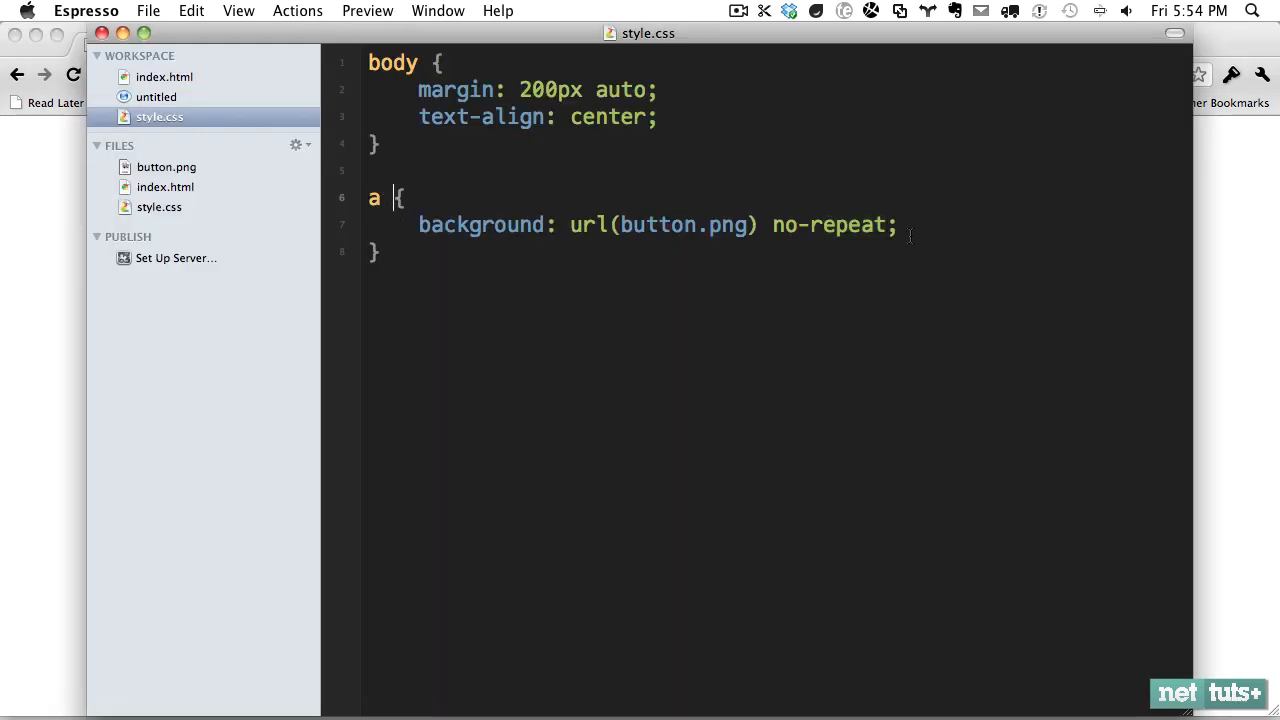
- Add width: 130px, height: 130px and display: block to the a rule
type("white-space")
type("width: 130px;")
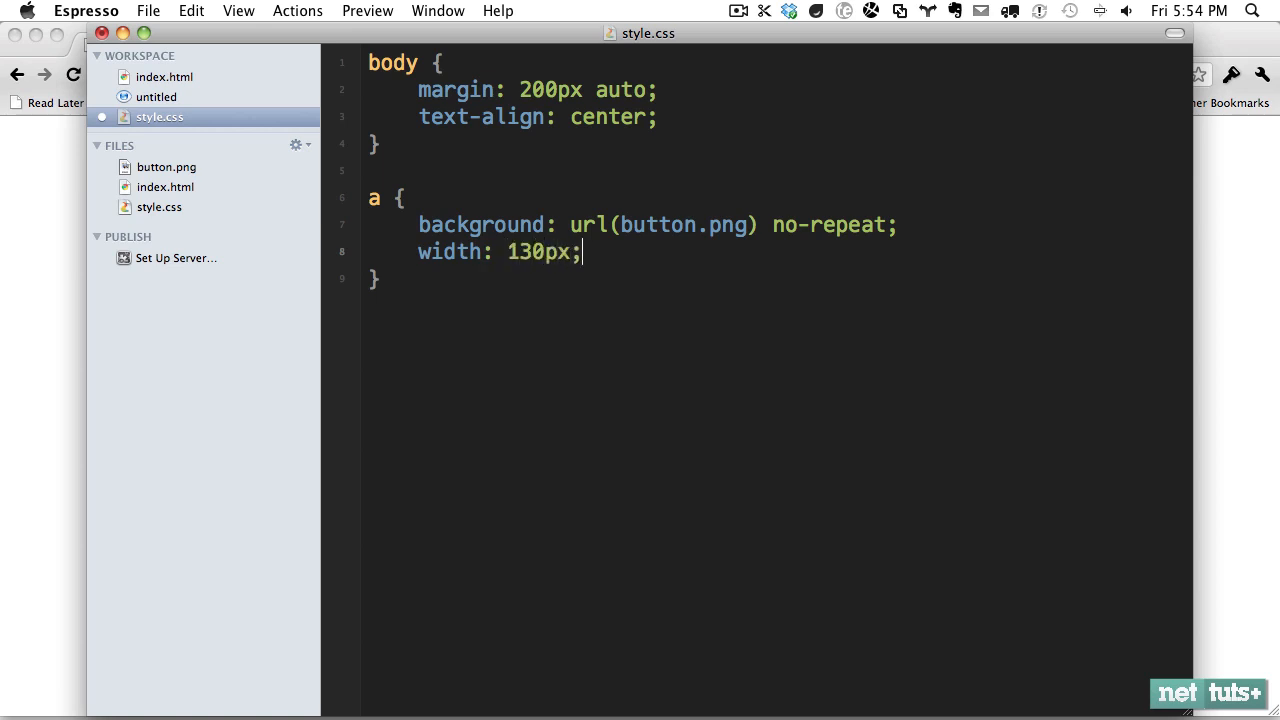
type("height: 130px;")
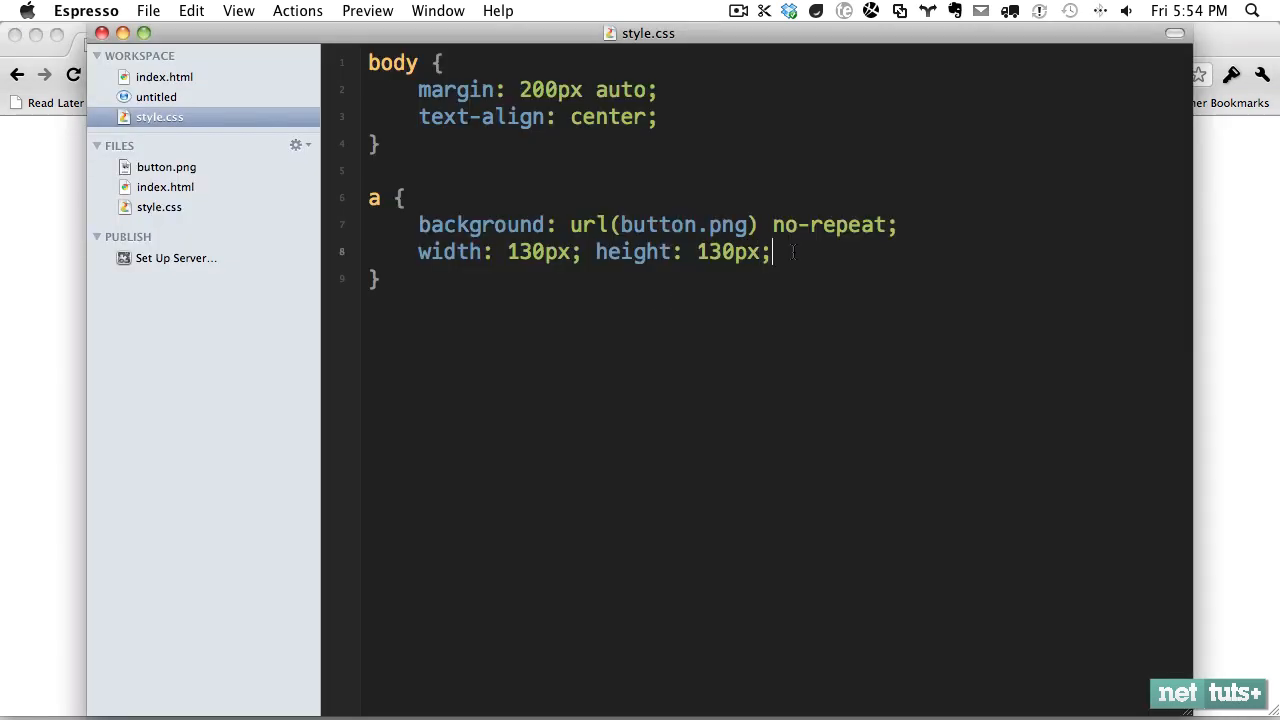
type("display: block;")
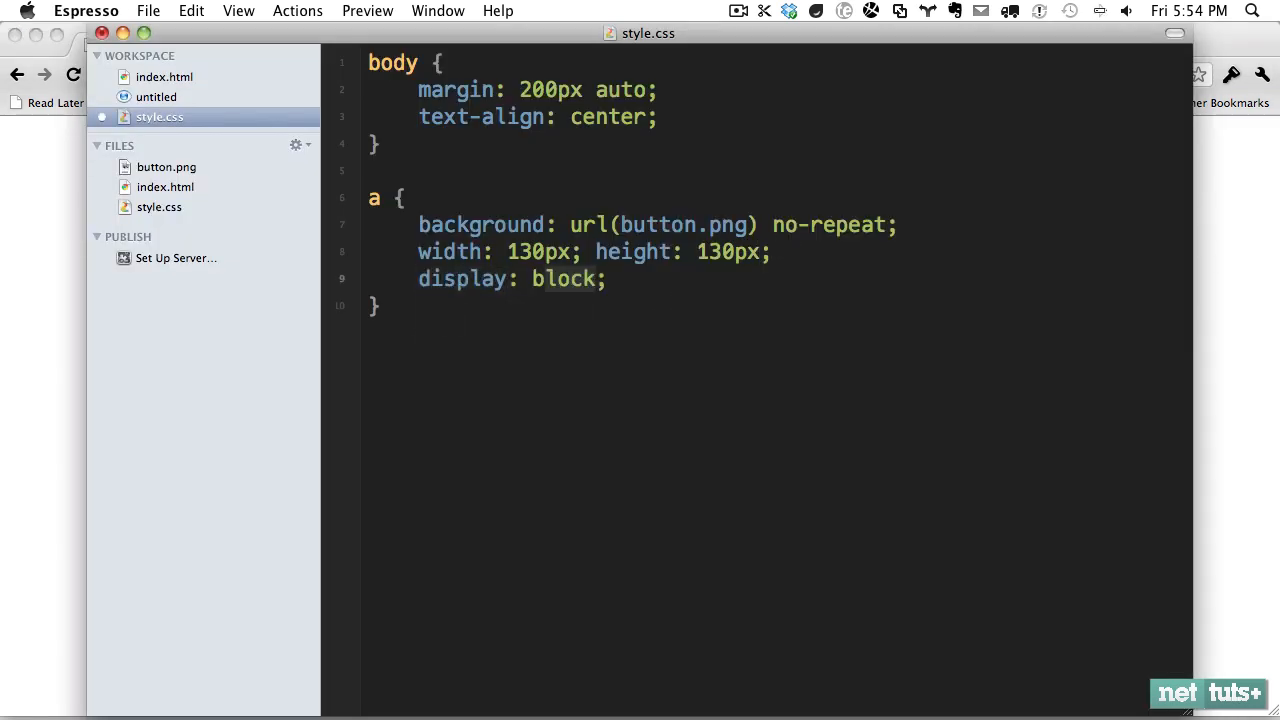
double_click(564, 280)
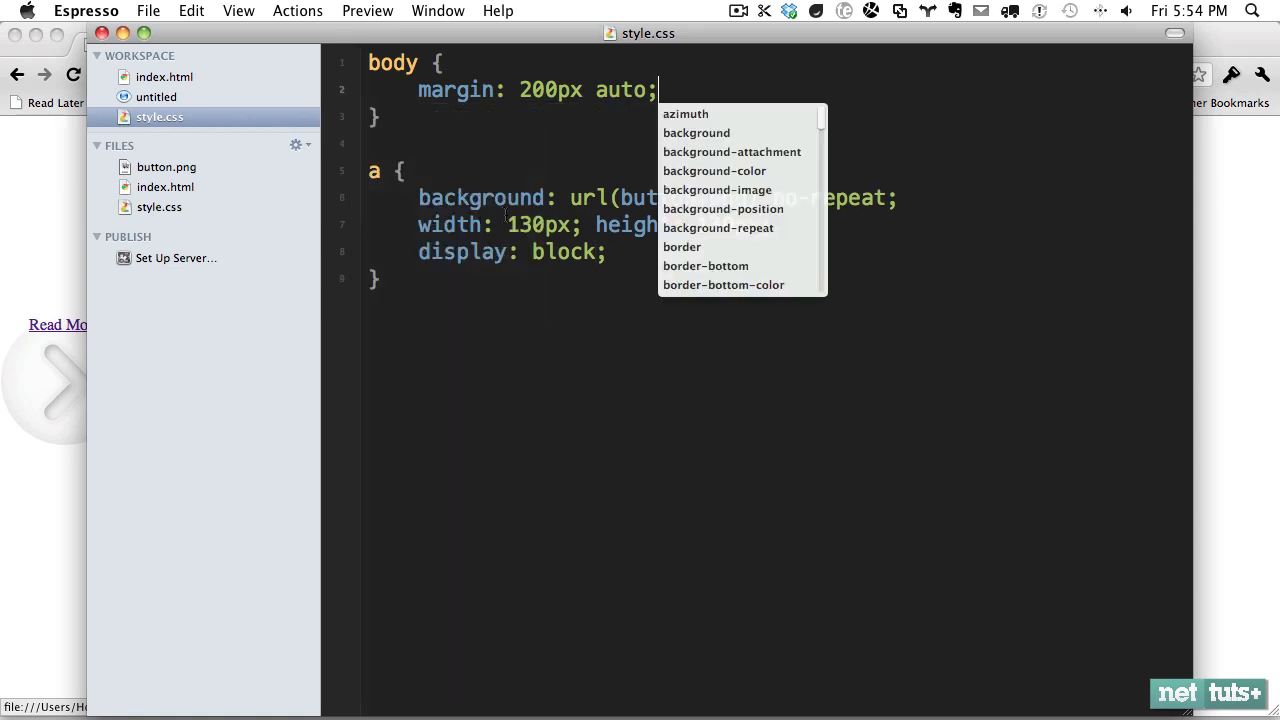
- Add margin: auto and text-indent: -10000px to the a rule
type("margin")
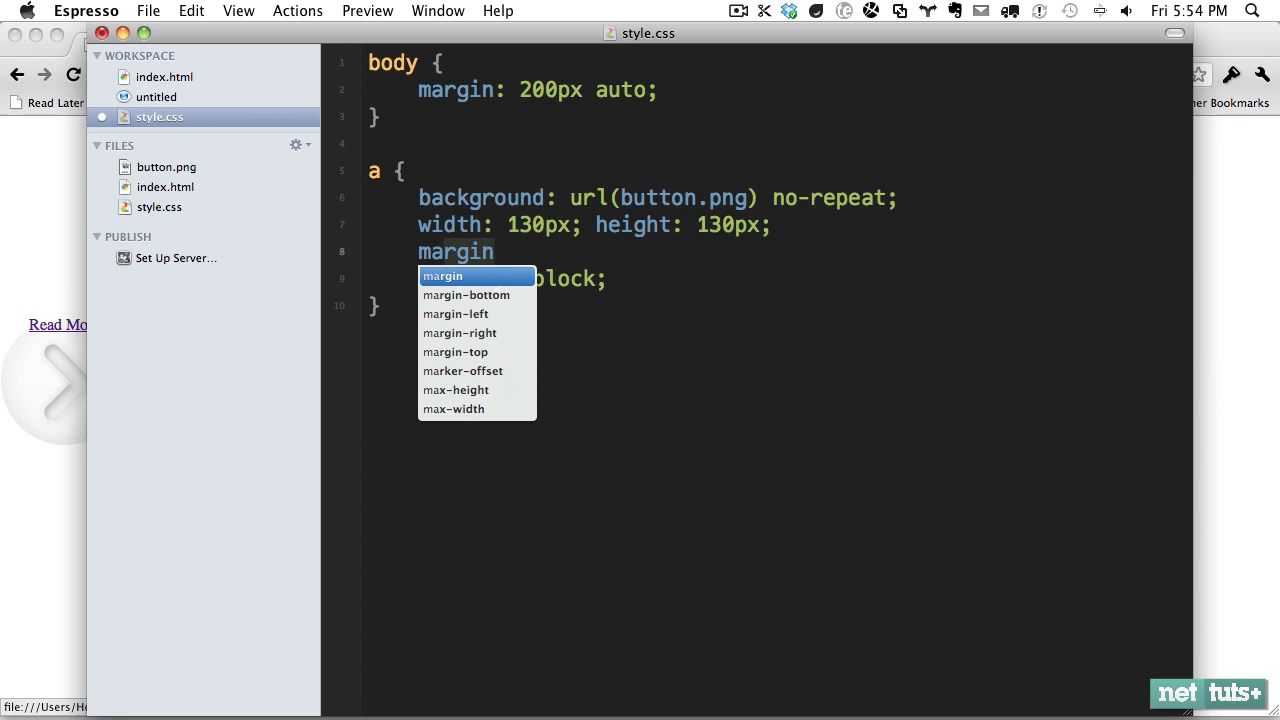
key("Return")
type("text-align")
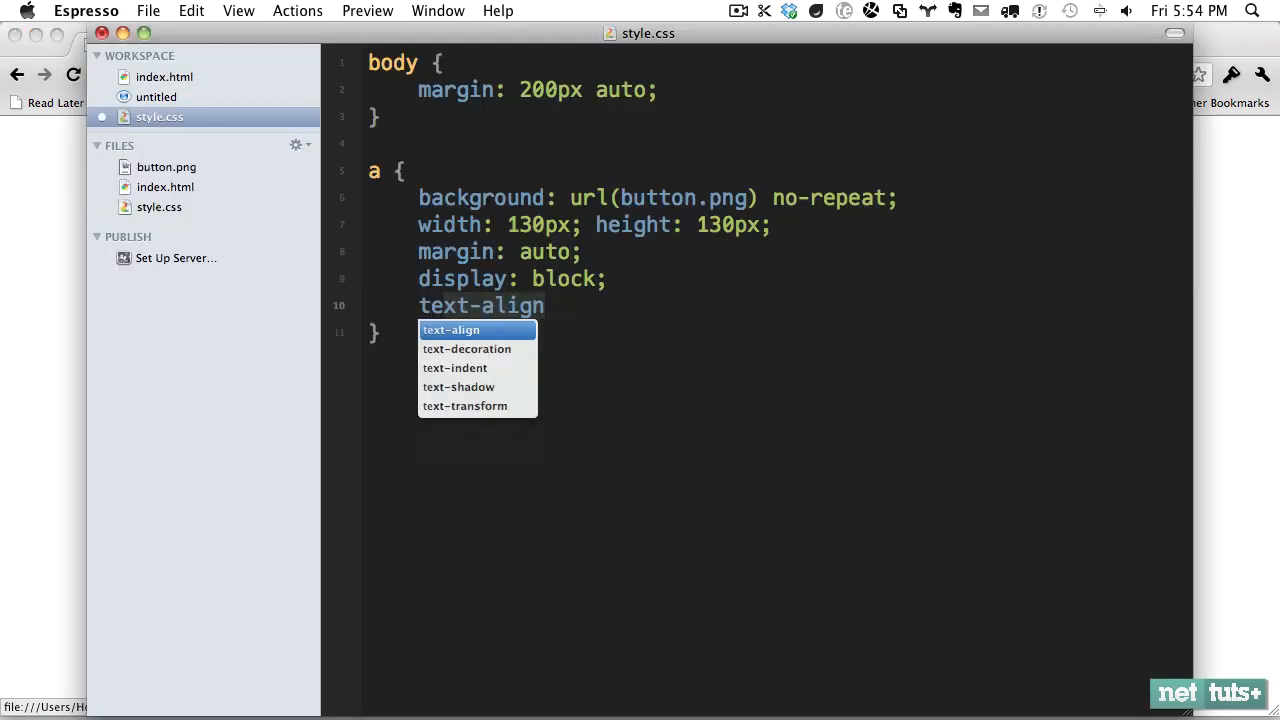
type(": -1000;")
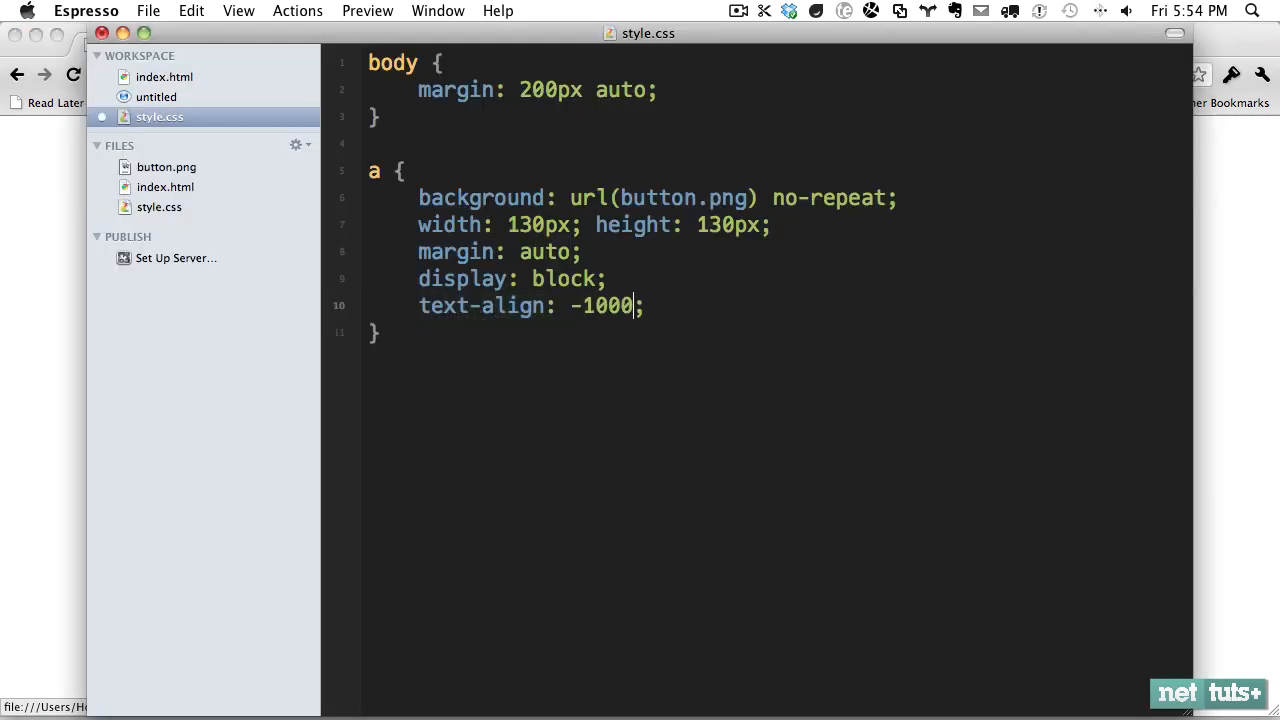
type("0px")
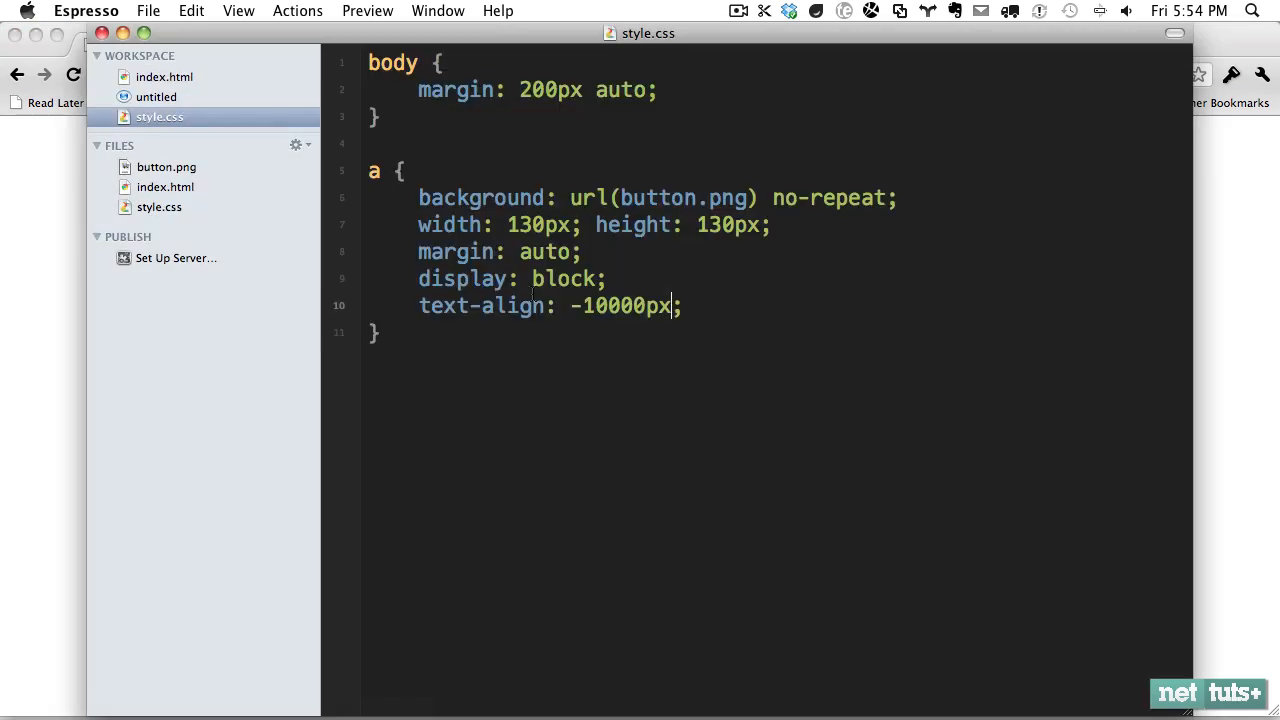
type("text-indentn")
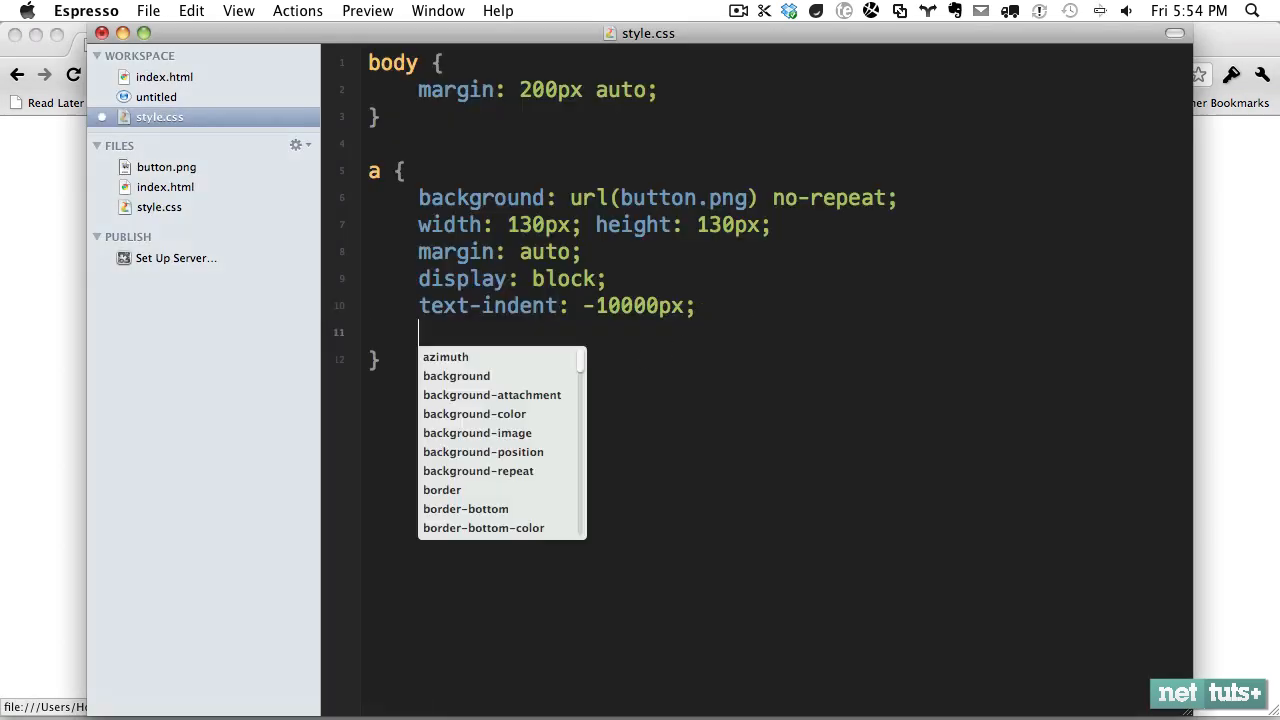
- Add -webkit-box-shadow with zero offsets and red colour to the a rule
type("-webkit-box-shadow")
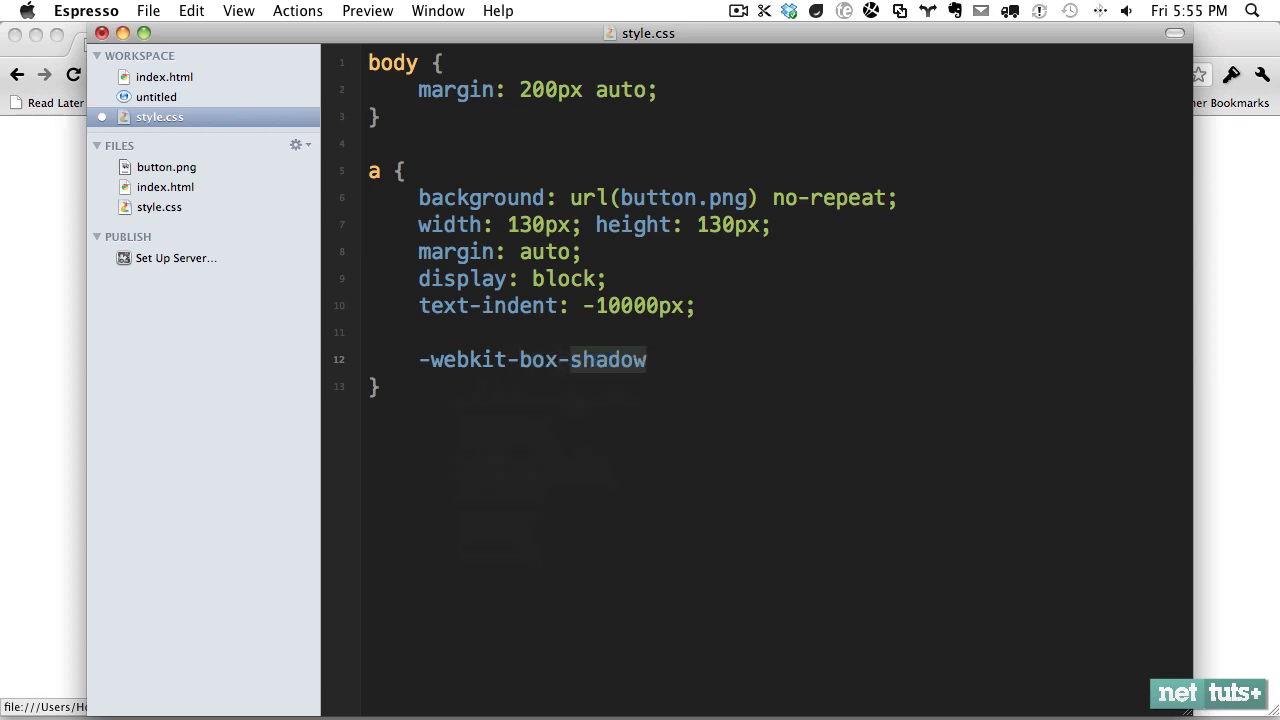
type(": 0;")
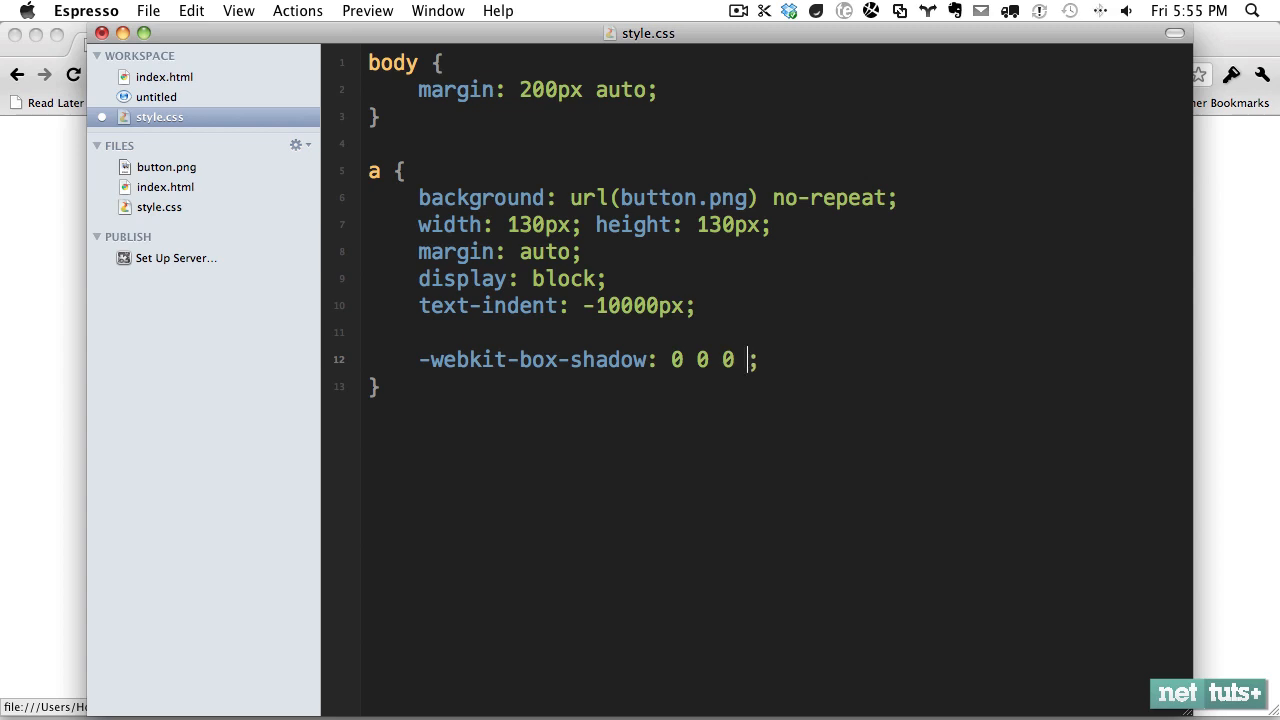
type("0")
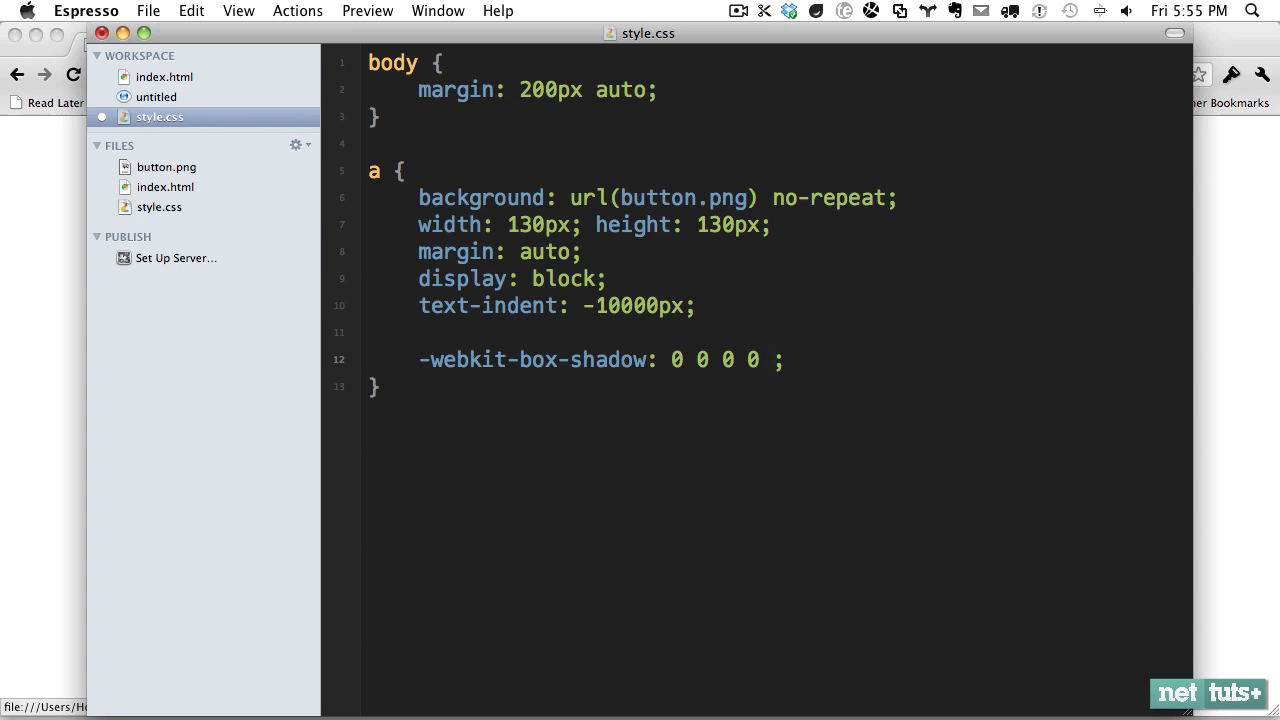
type("red")
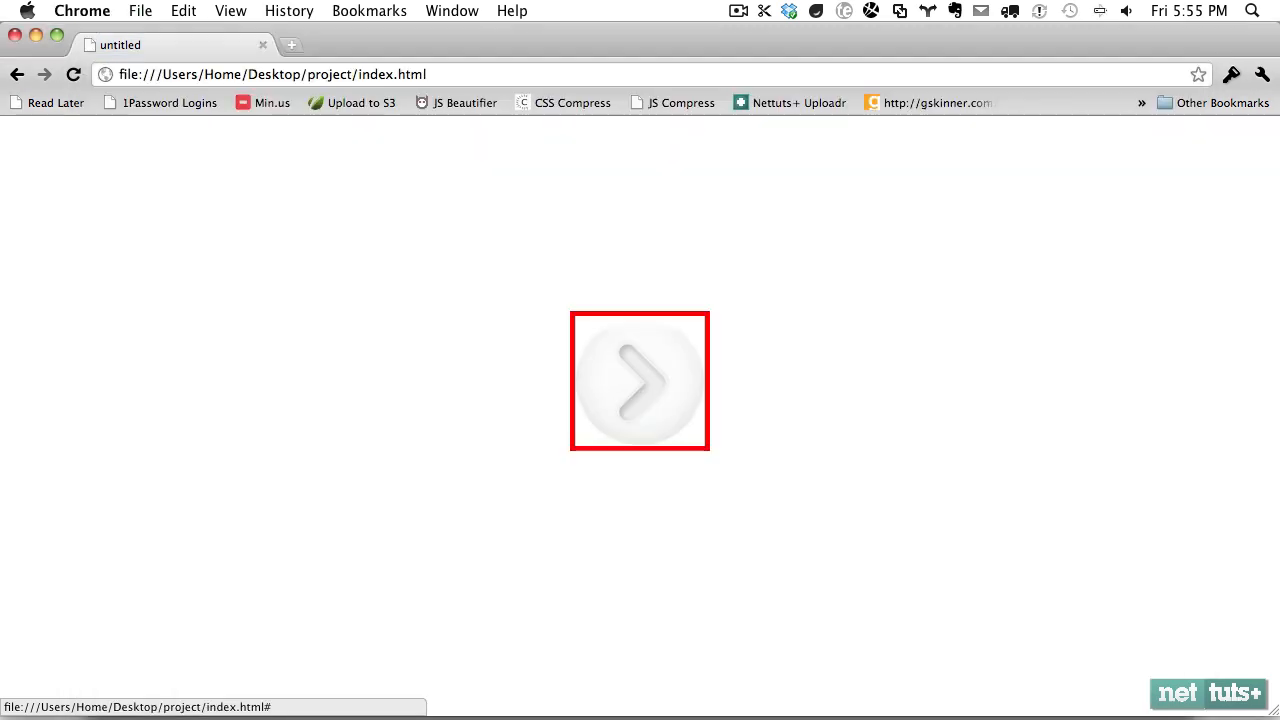
mouse_move(704, 396)
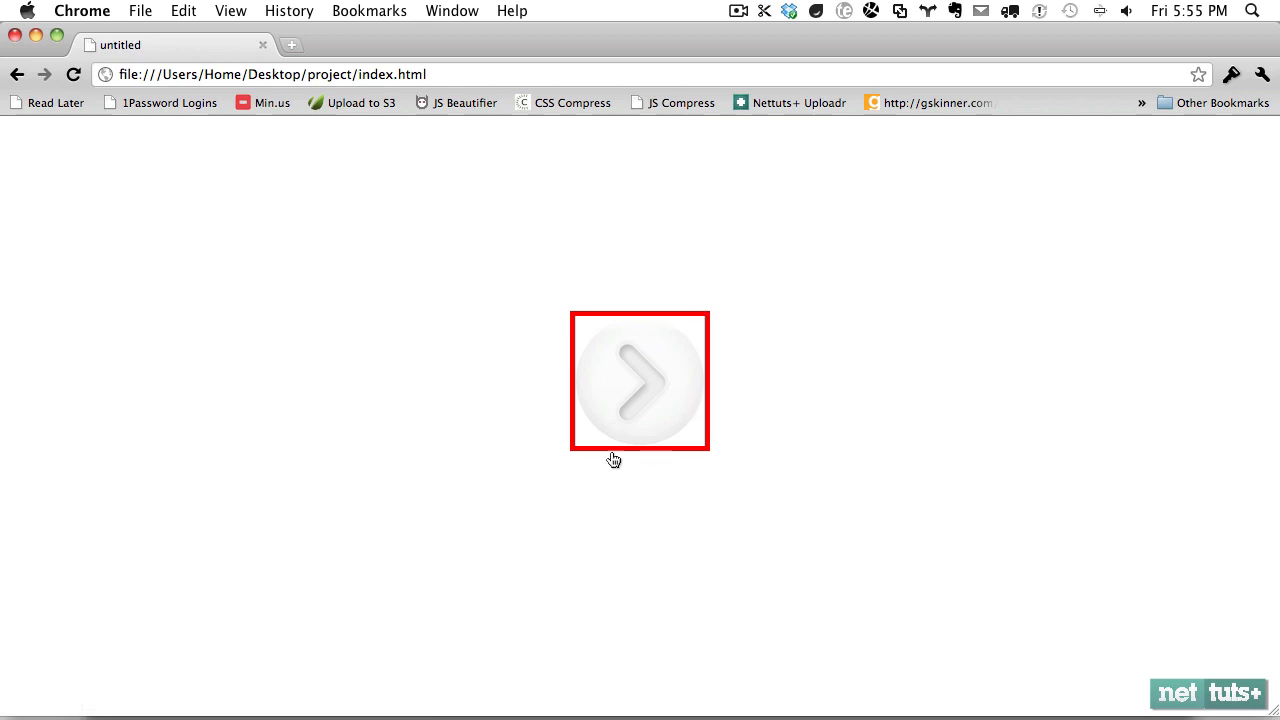
- Refresh index.html in Chrome to see the square red shadow around the button
left_click(638, 380)
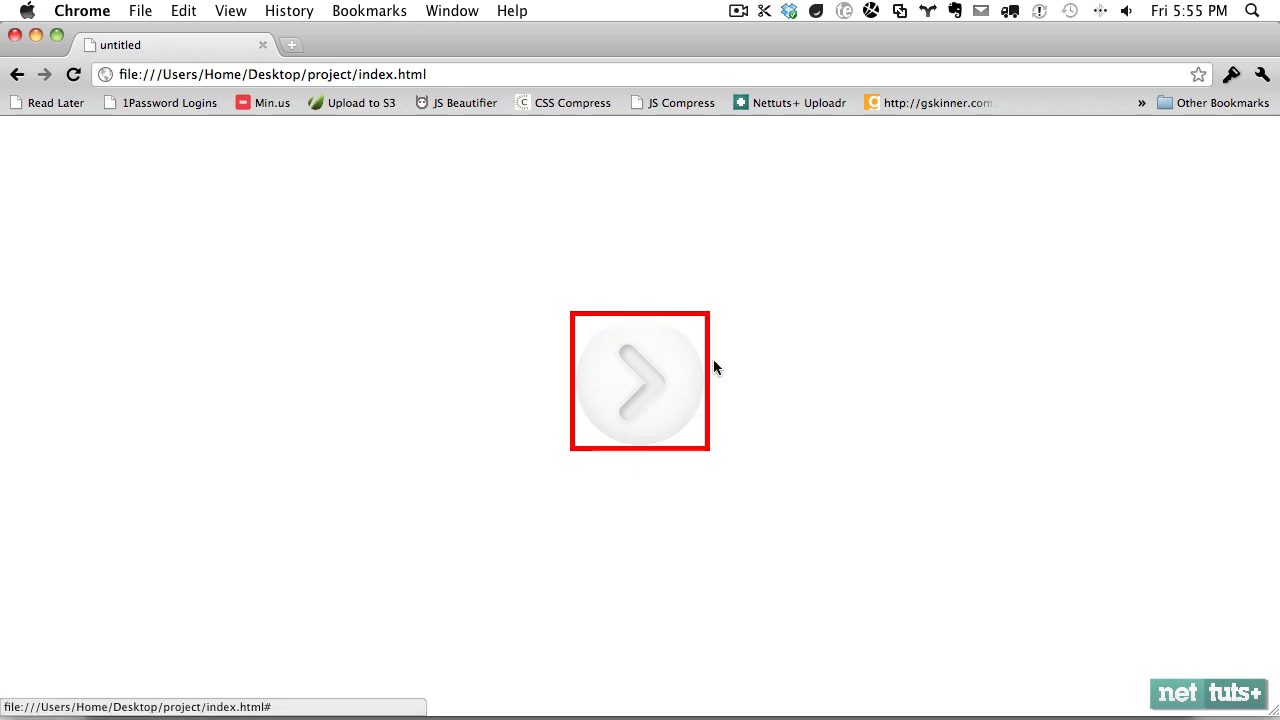
mouse_move(700, 328)
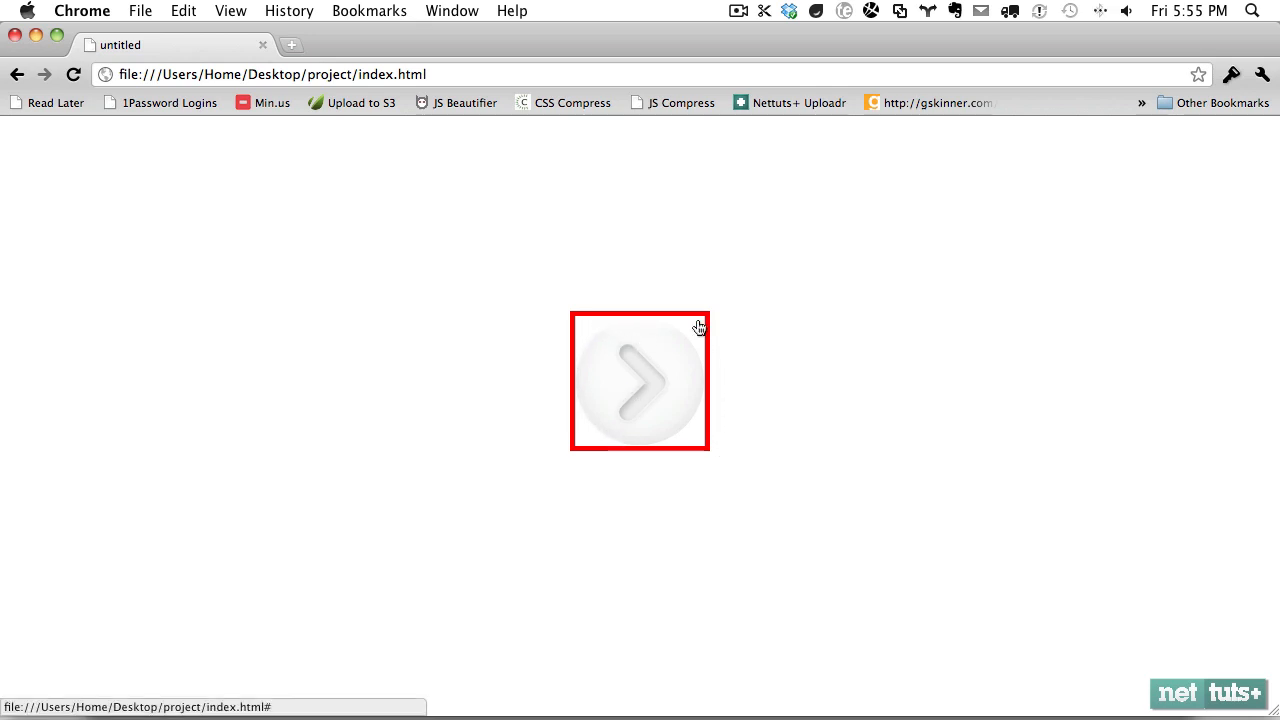
mouse_move(586, 336)
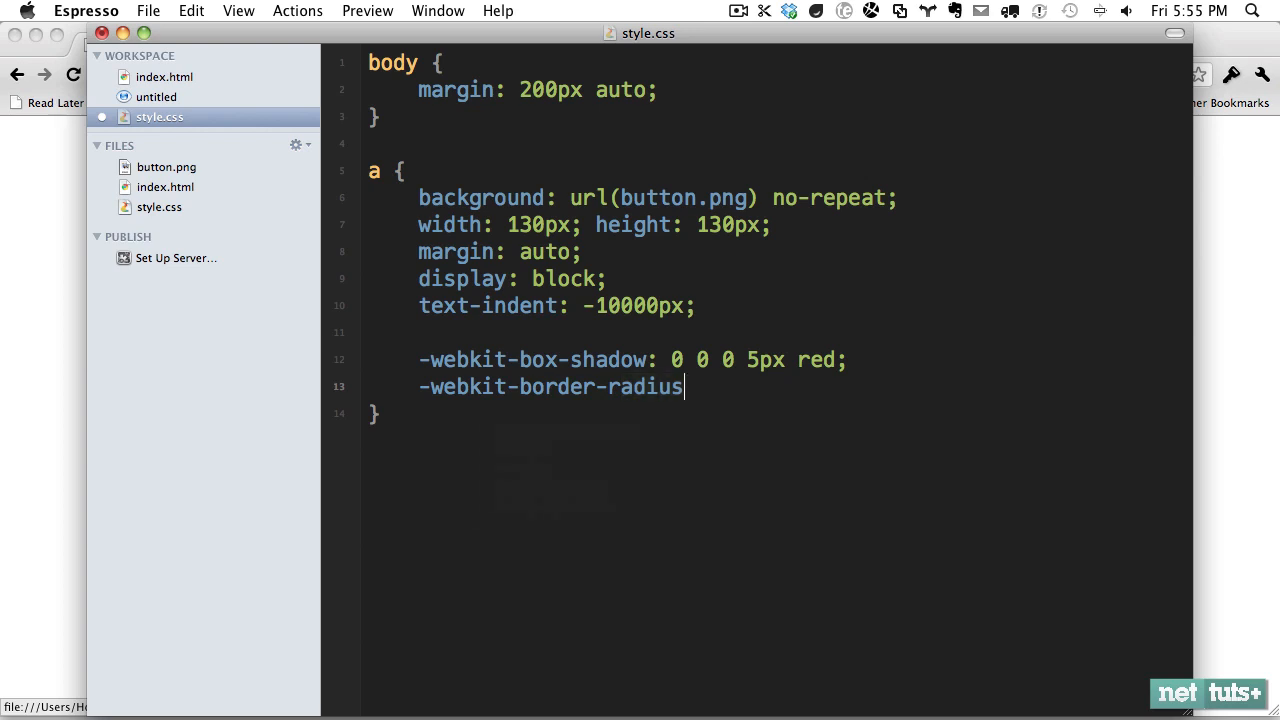
- Add -webkit-border-radius: 90px so the red outline becomes a circle in Chrome
type(": 9i0;")
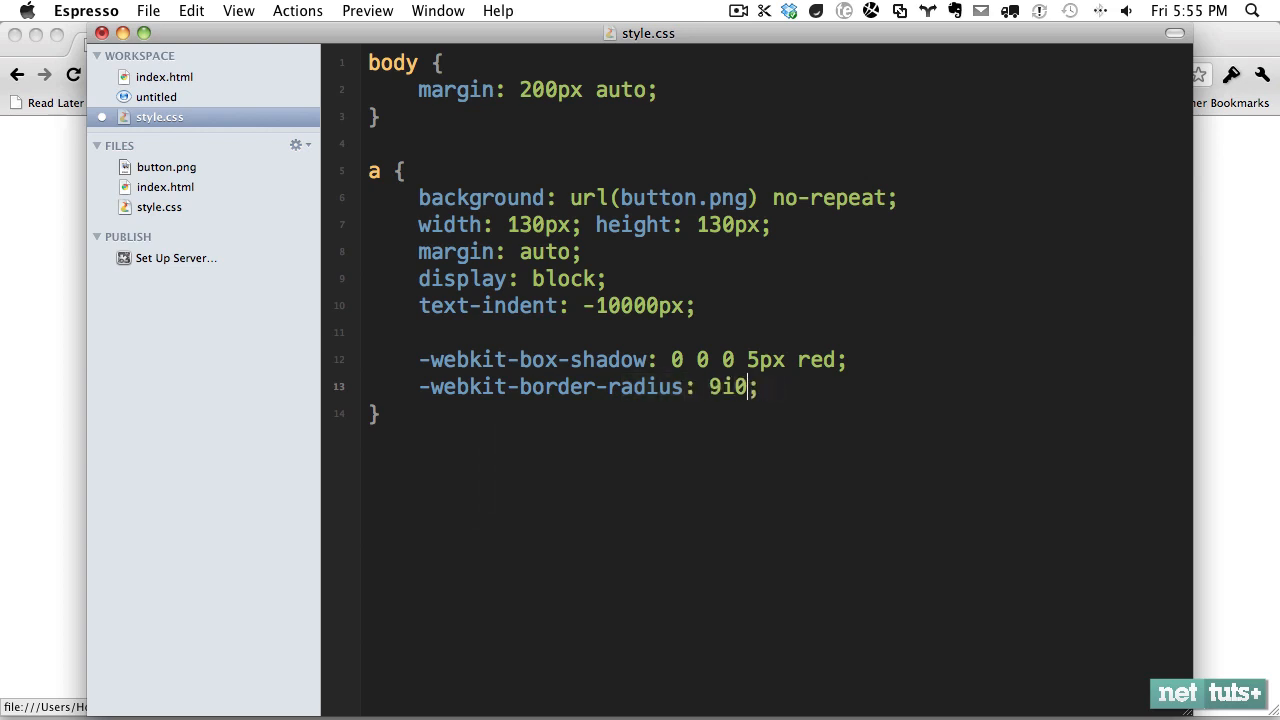
type("90px")
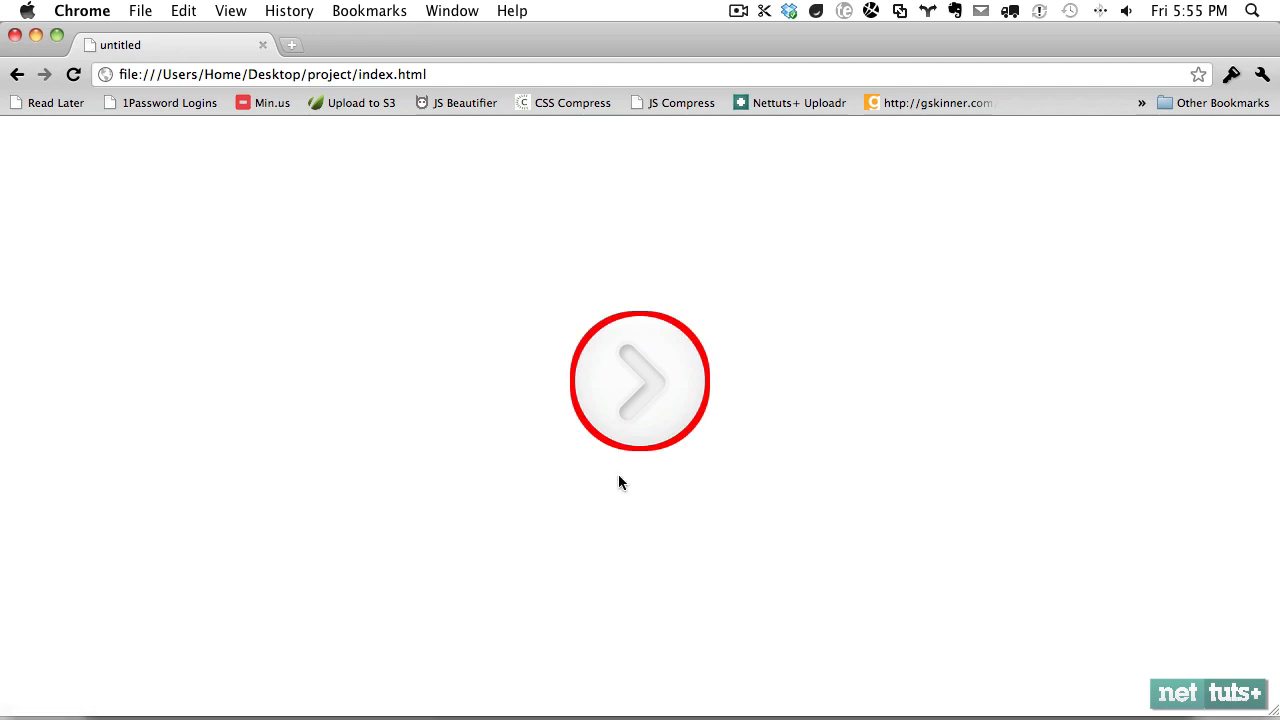
mouse_move(624, 432)
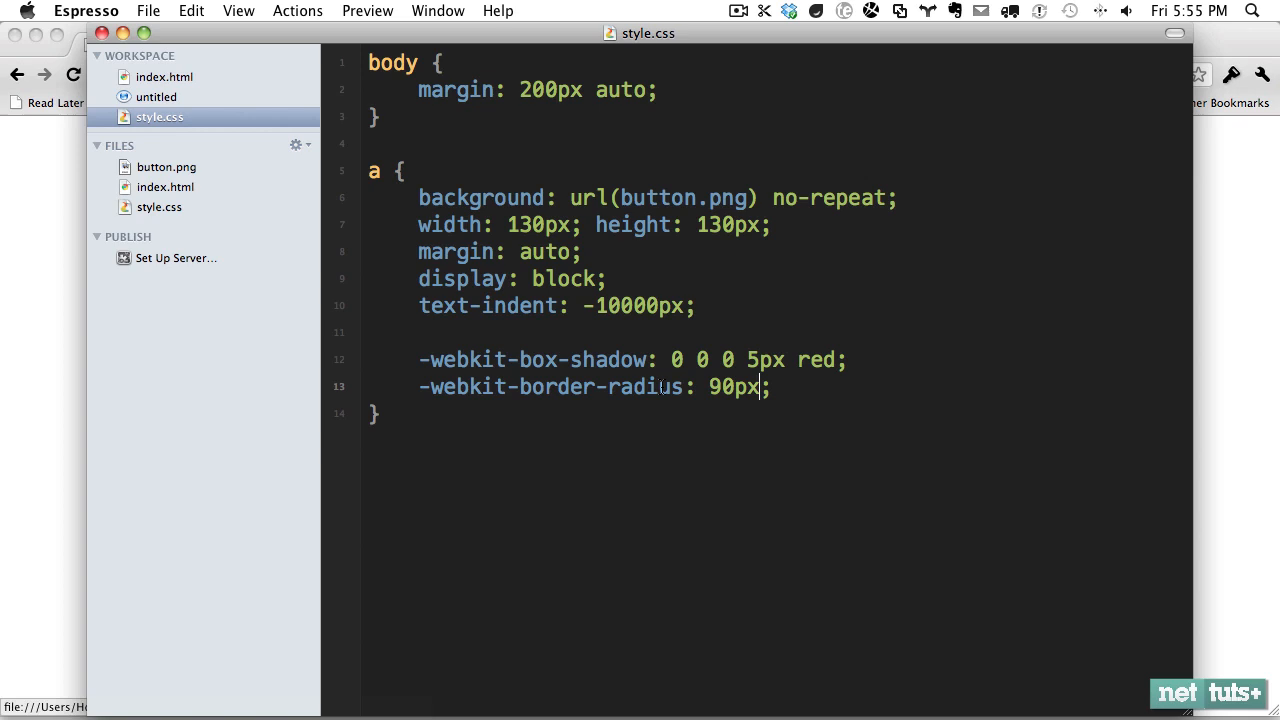
left_click(676, 360)
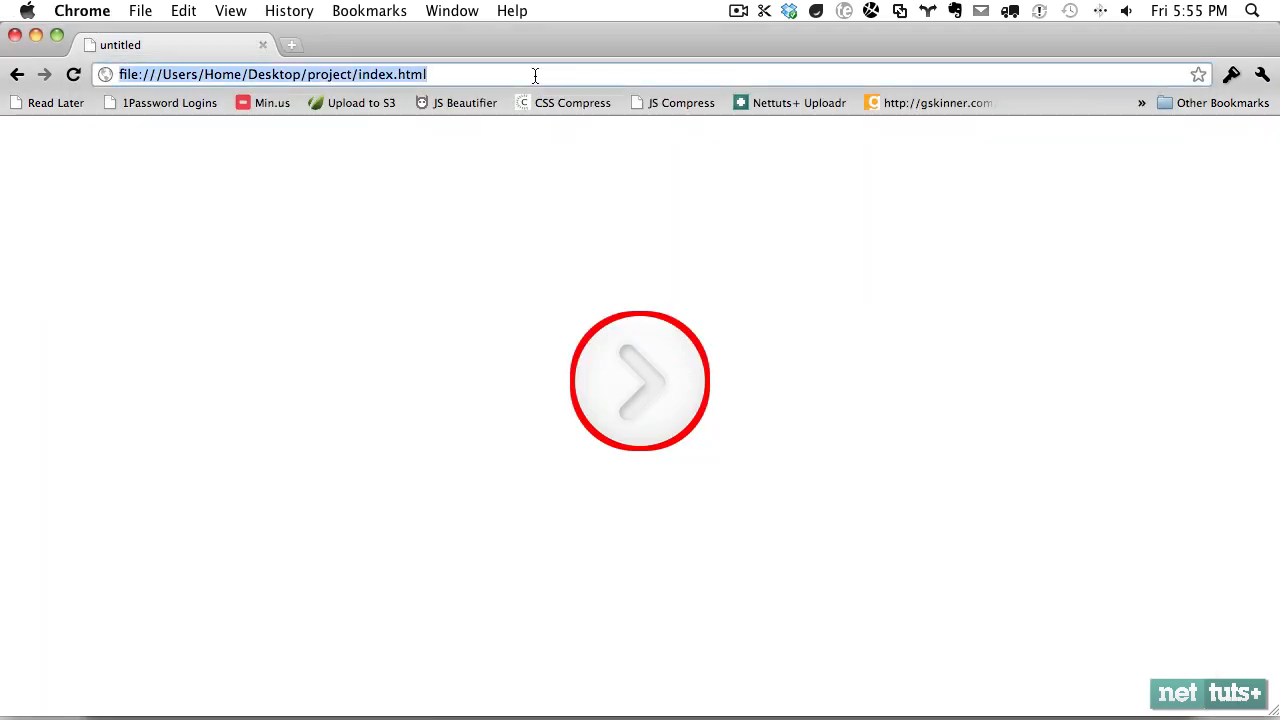
- Reload the Chrome page to show the button's red circular ring
left_click(292, 44)
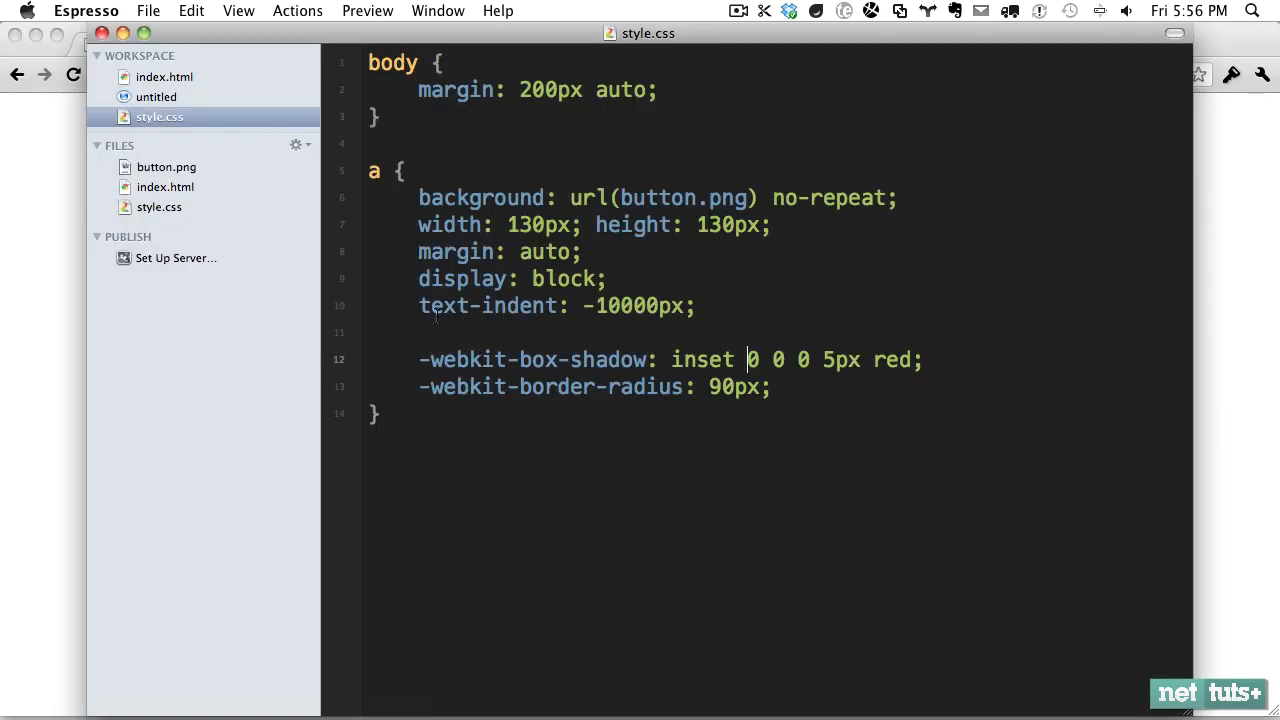
- Replace the shadow's red with rgba(0,0,0,.2) and preview it
double_click(890, 360)
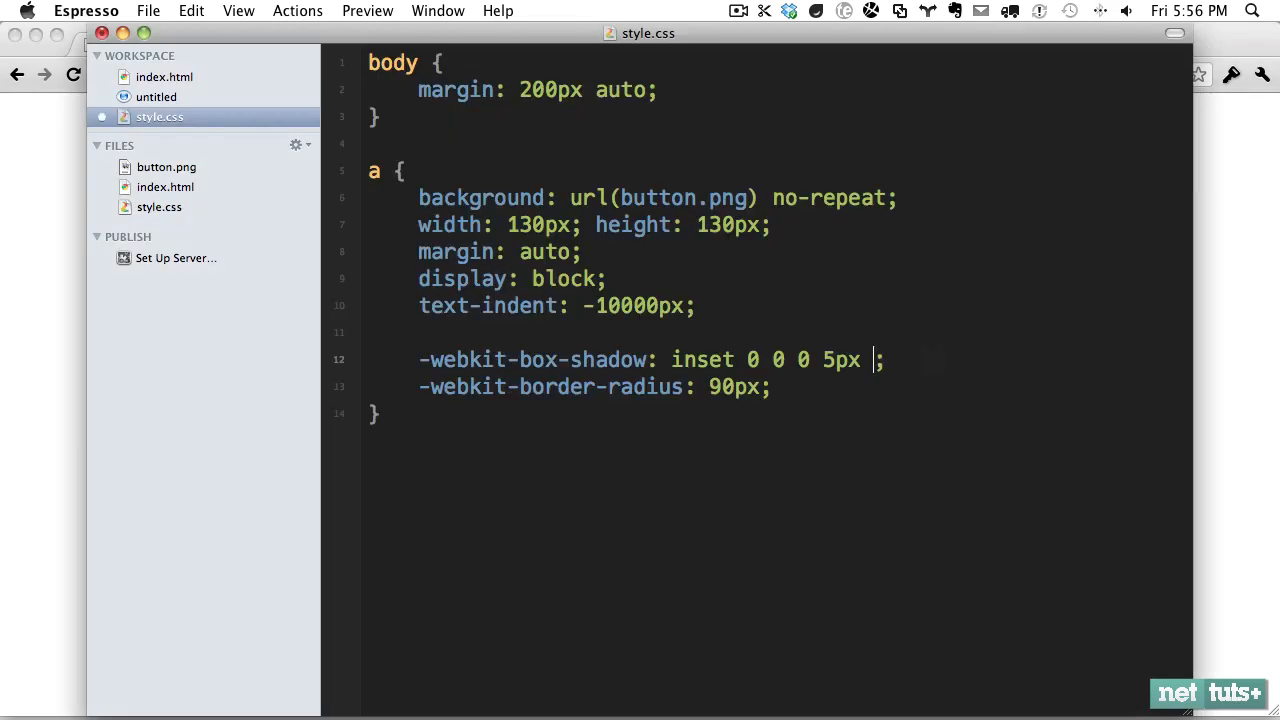
type("rgba(0")
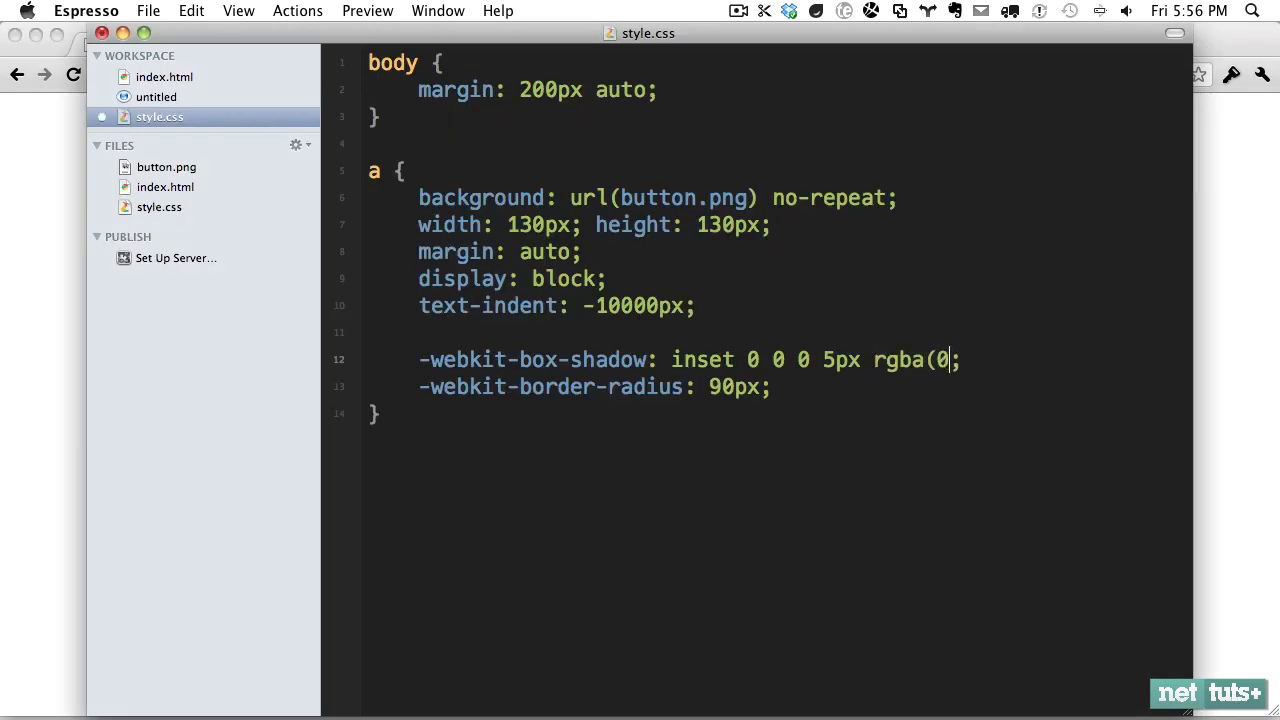
type(",")
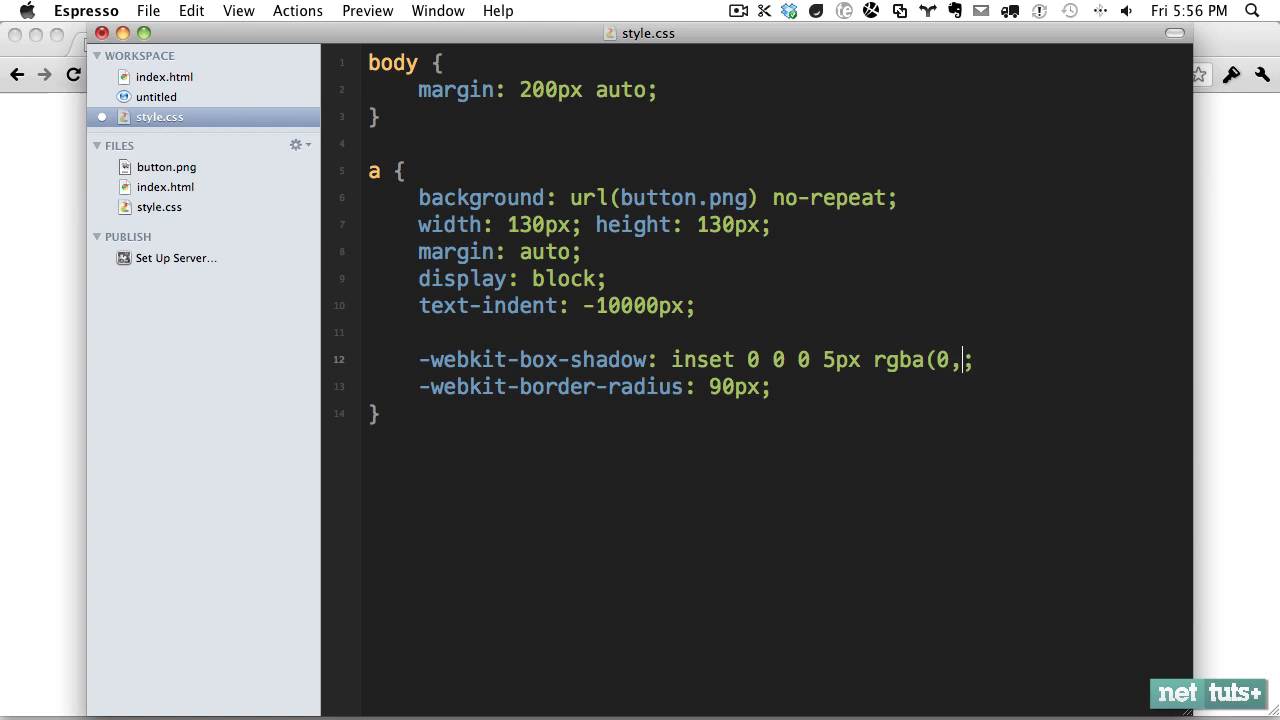
type("0,0,")
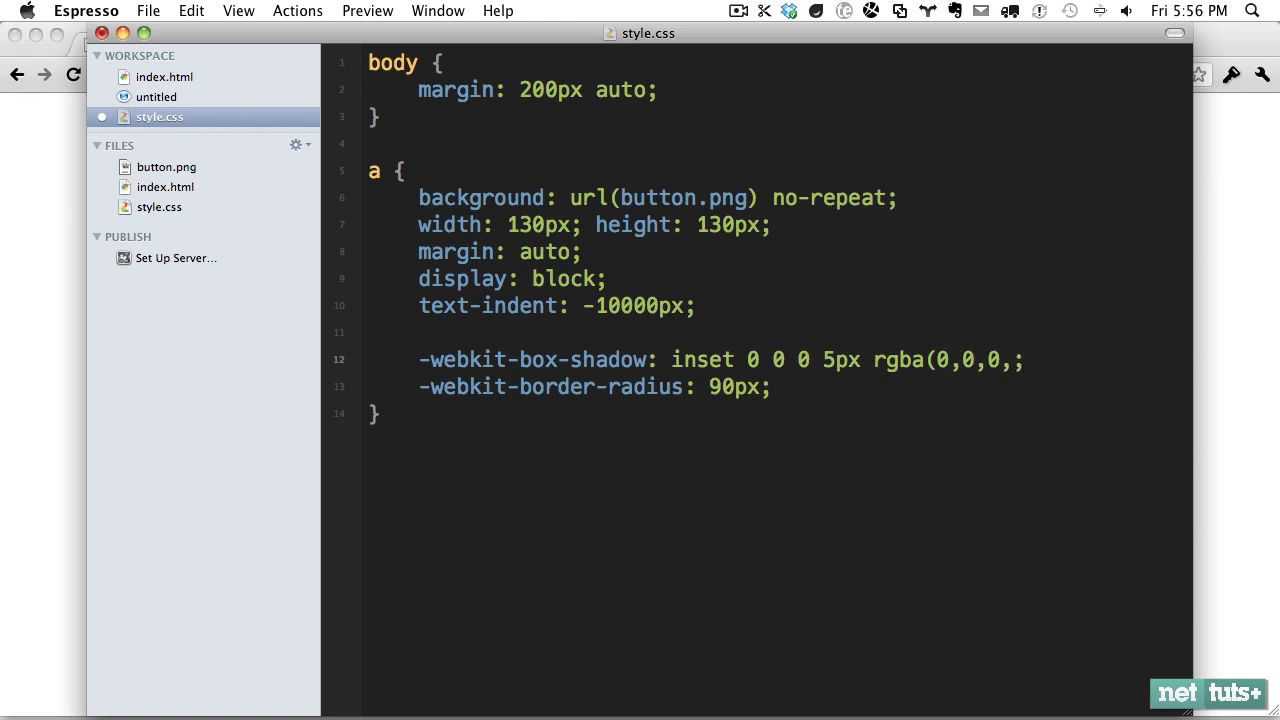
type(".2)")
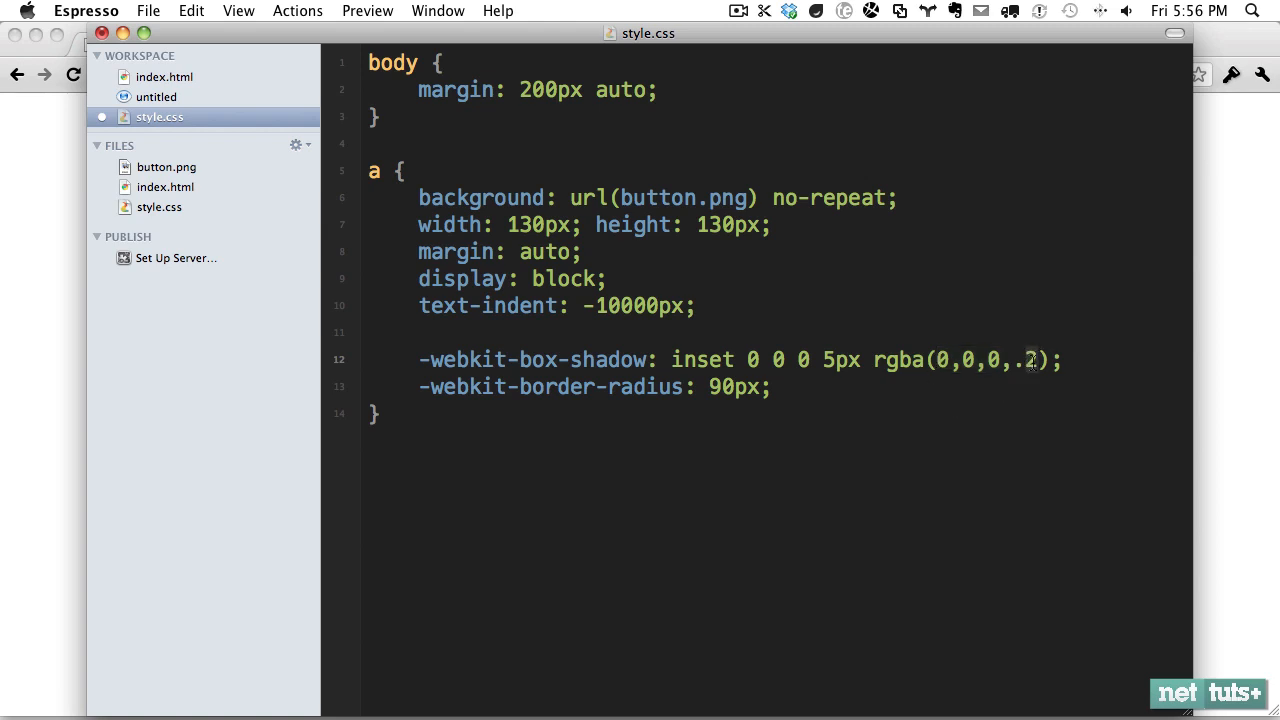
left_click(148, 12)
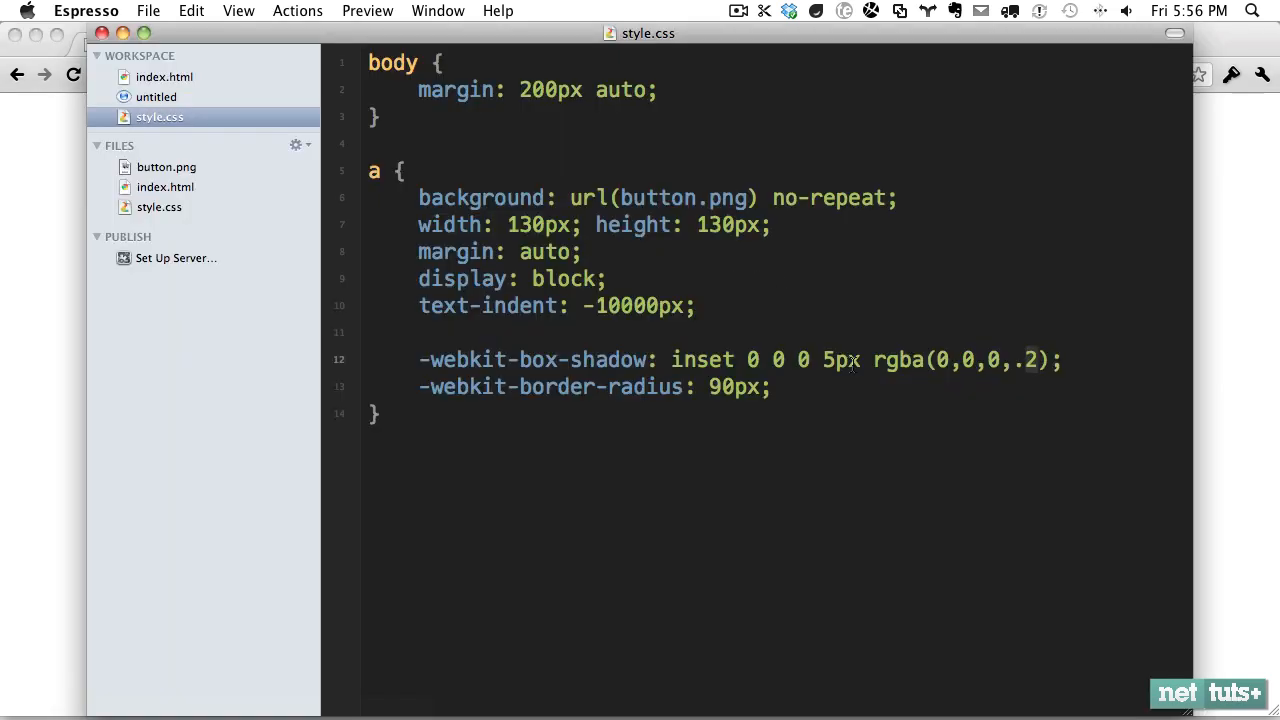
- Set the box-shadow blur to 8px for a 0 0 8px 1px soft shadow
double_click(810, 360)
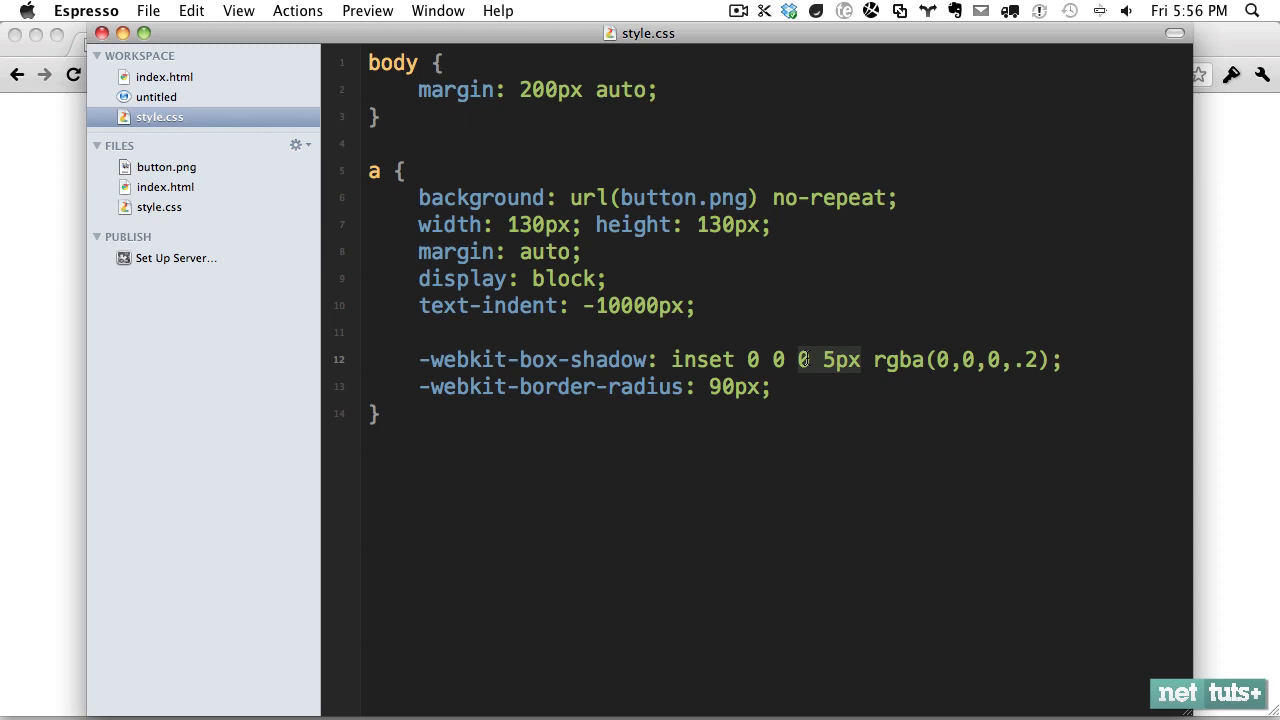
type("8px")
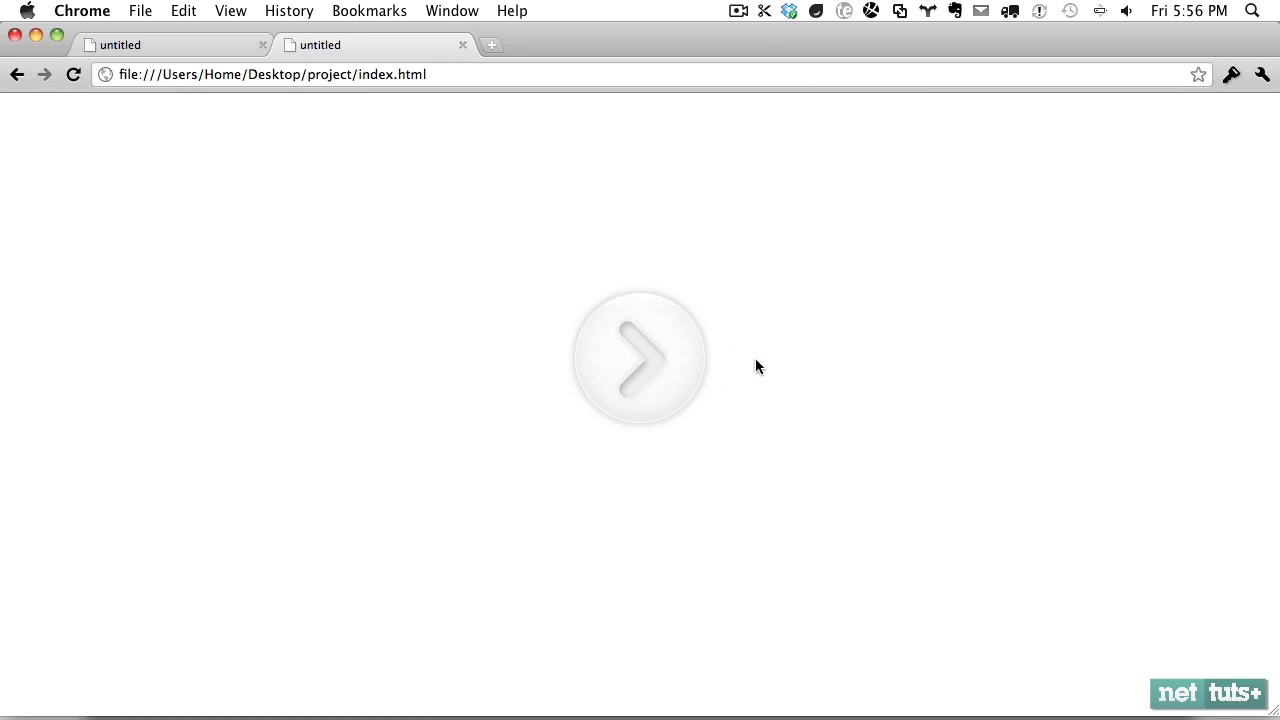
mouse_move(752, 368)
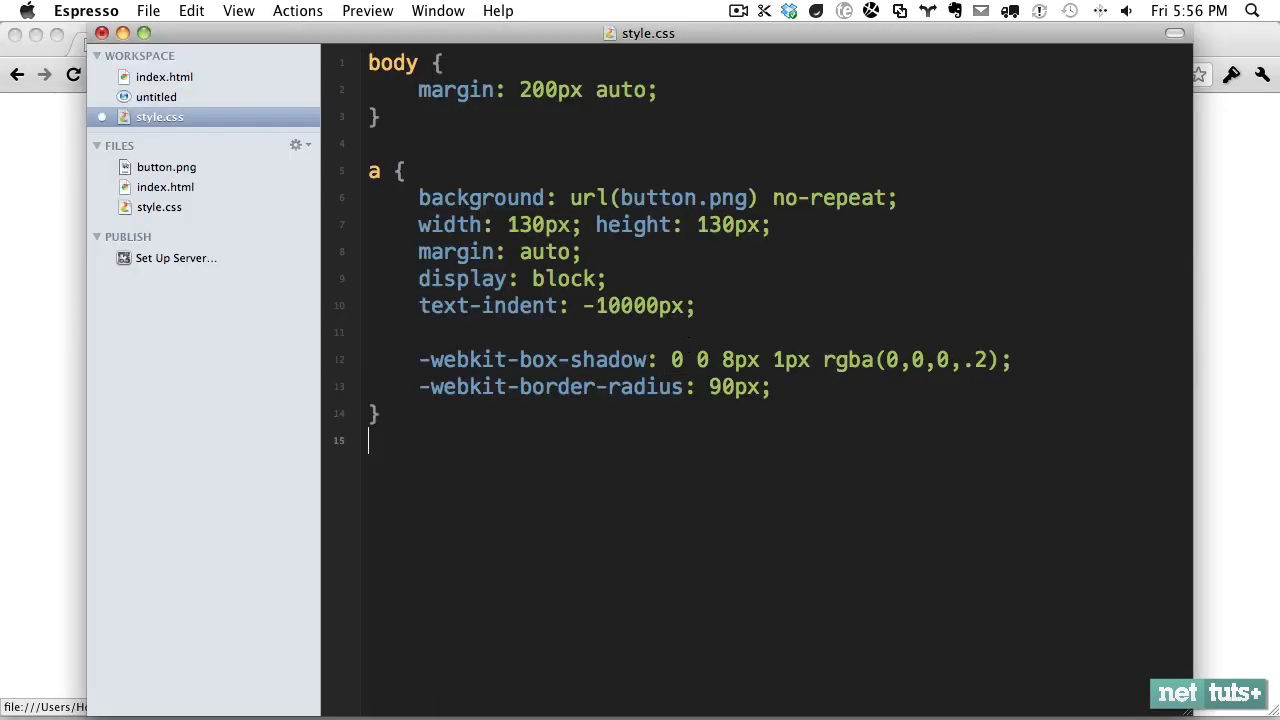
- Add an a:hover rule with -webkit-box-shadow: inset 0 0 10px 8px rgba(0,0,0,.2) and preview it
type("a:hover {")
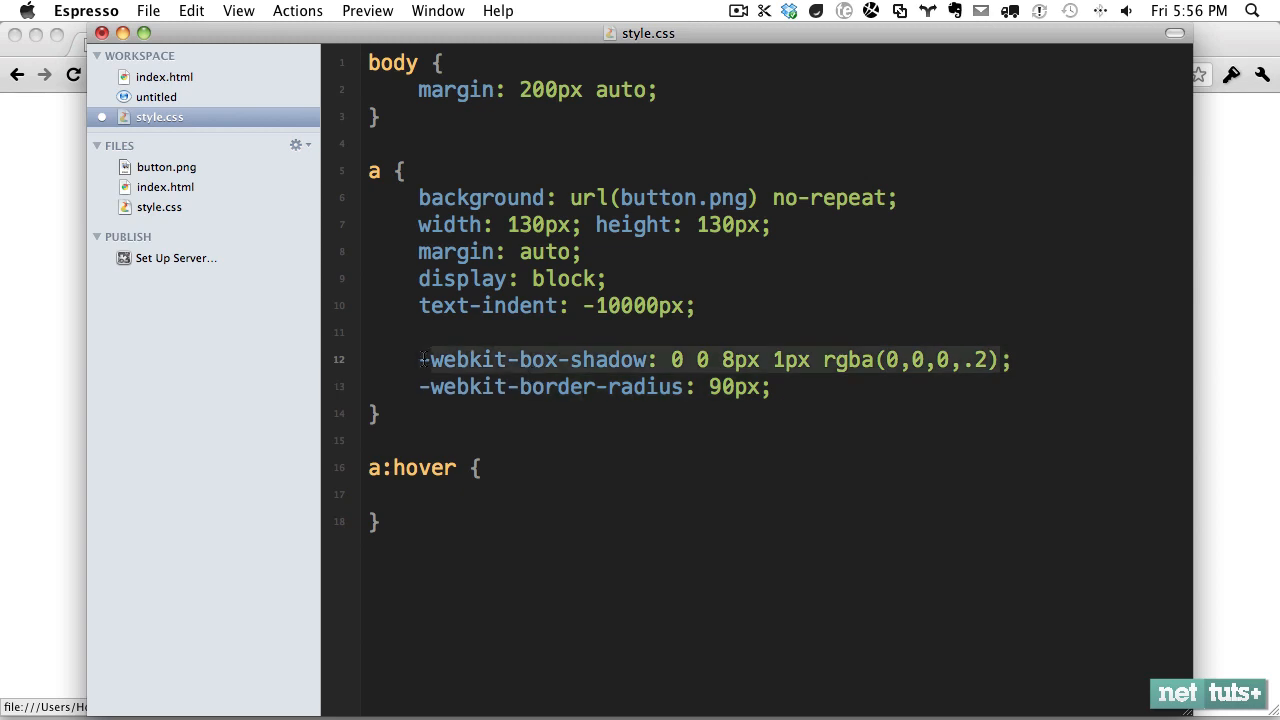
type("webkit-box-shadow: 0 0 8px 1px rgba(0,0,0,.2)")
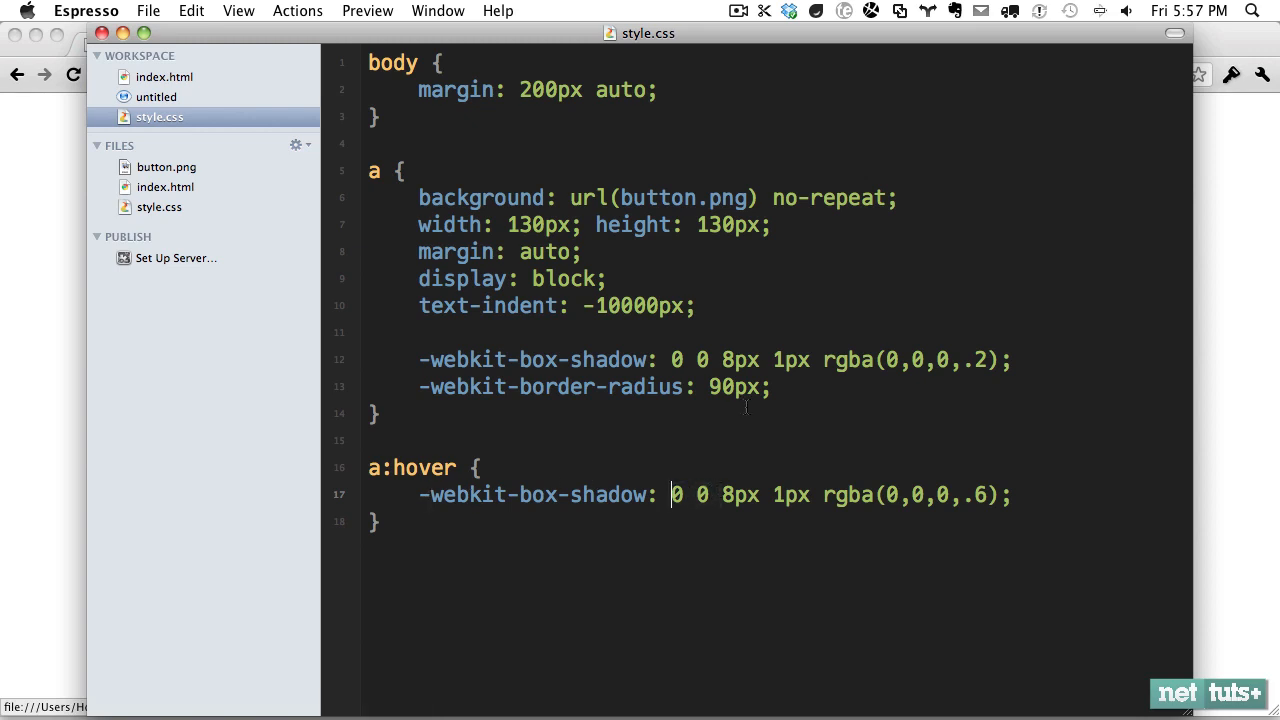
type("inset")
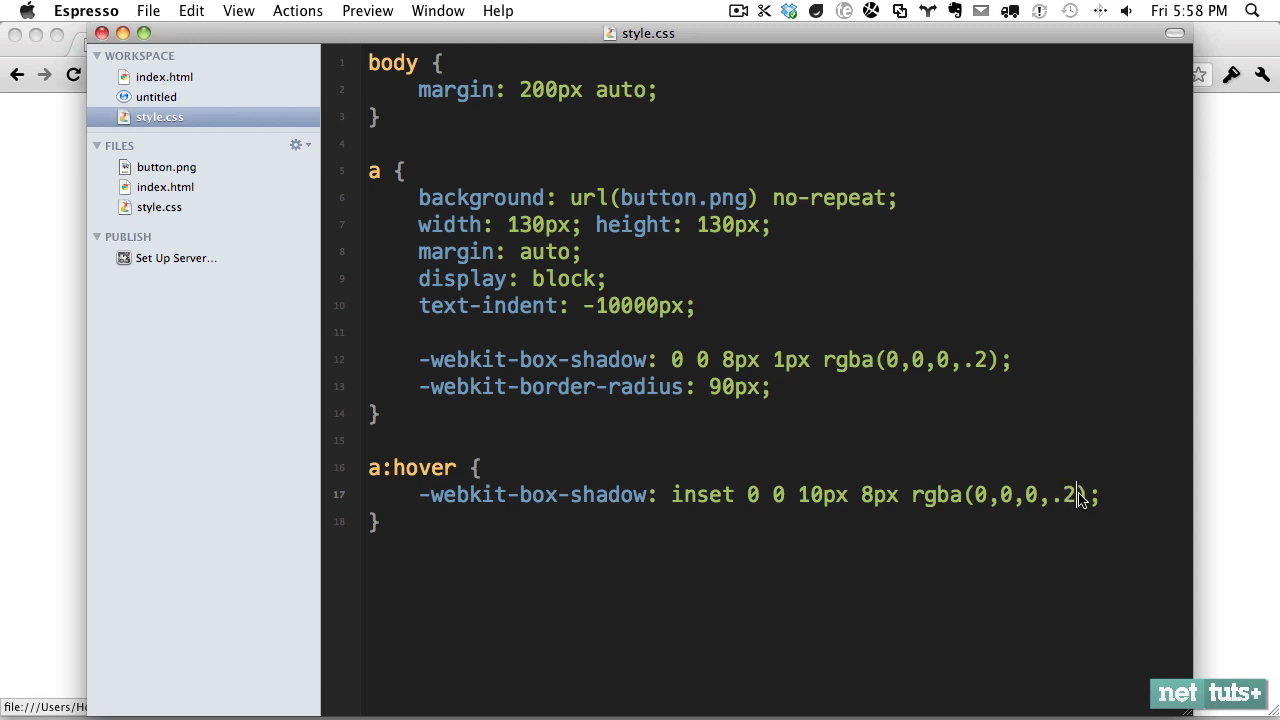
left_click(82, 10)
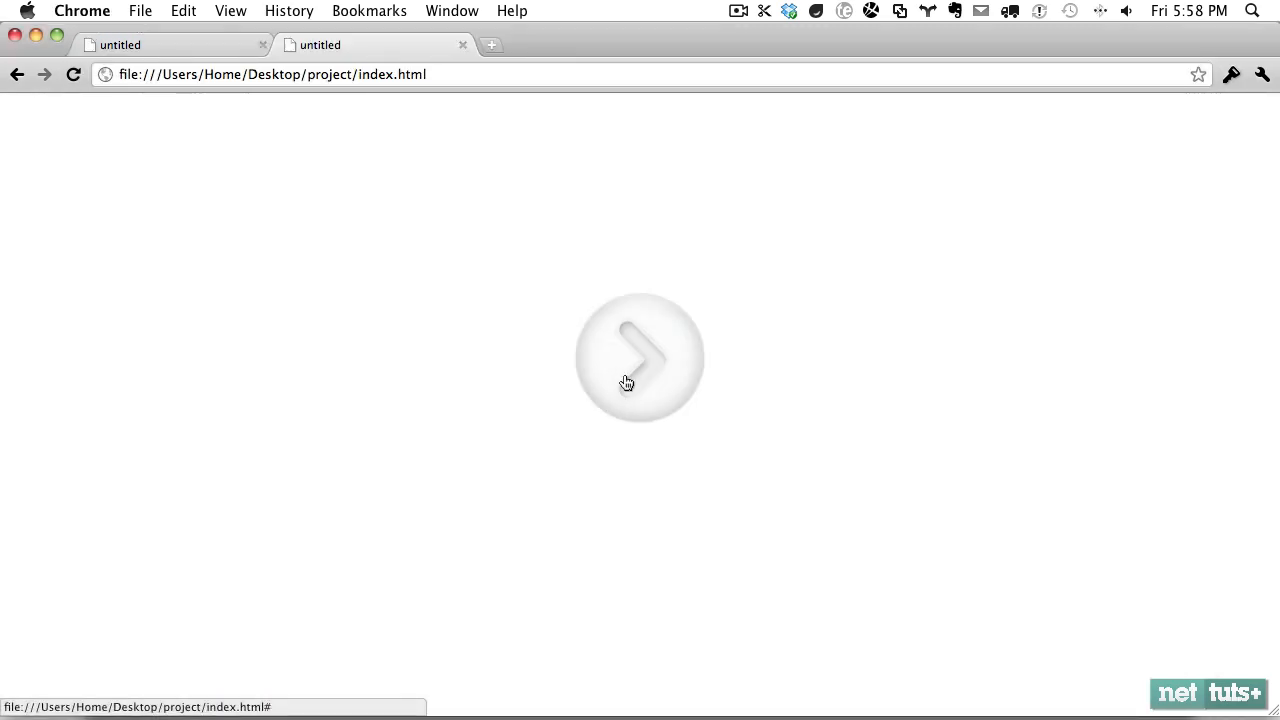
mouse_move(576, 258)
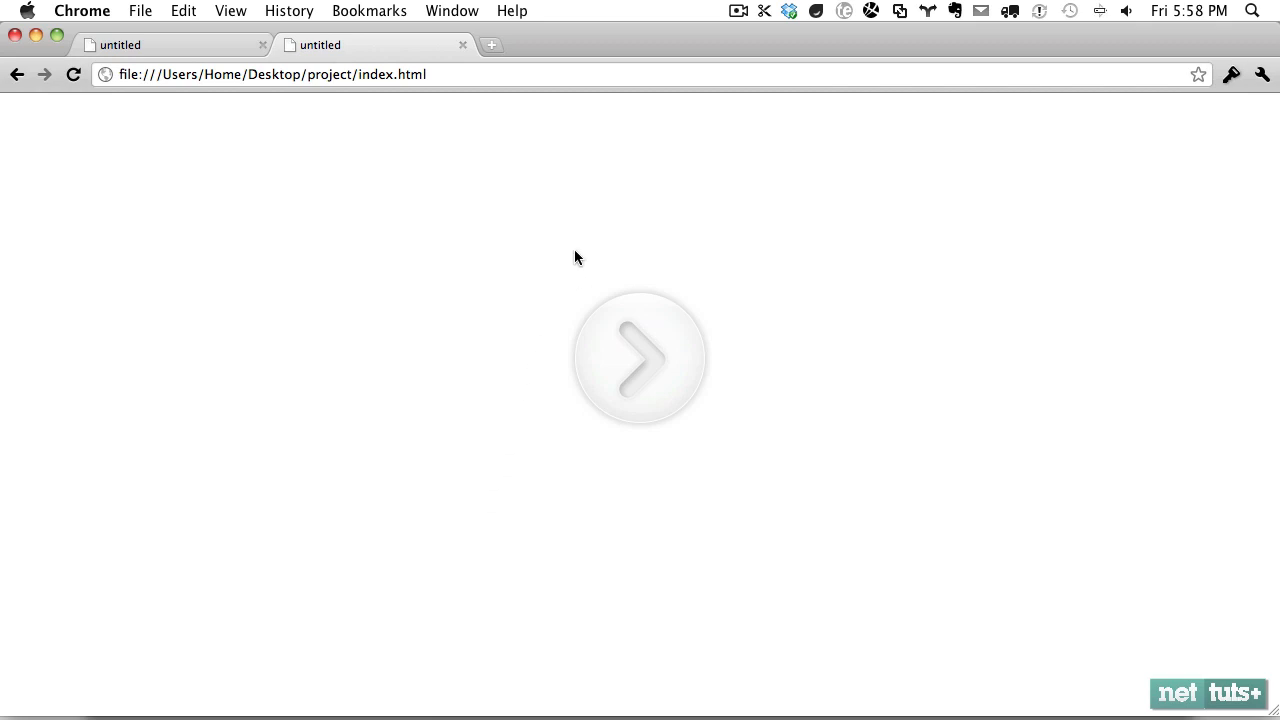
mouse_move(560, 318)
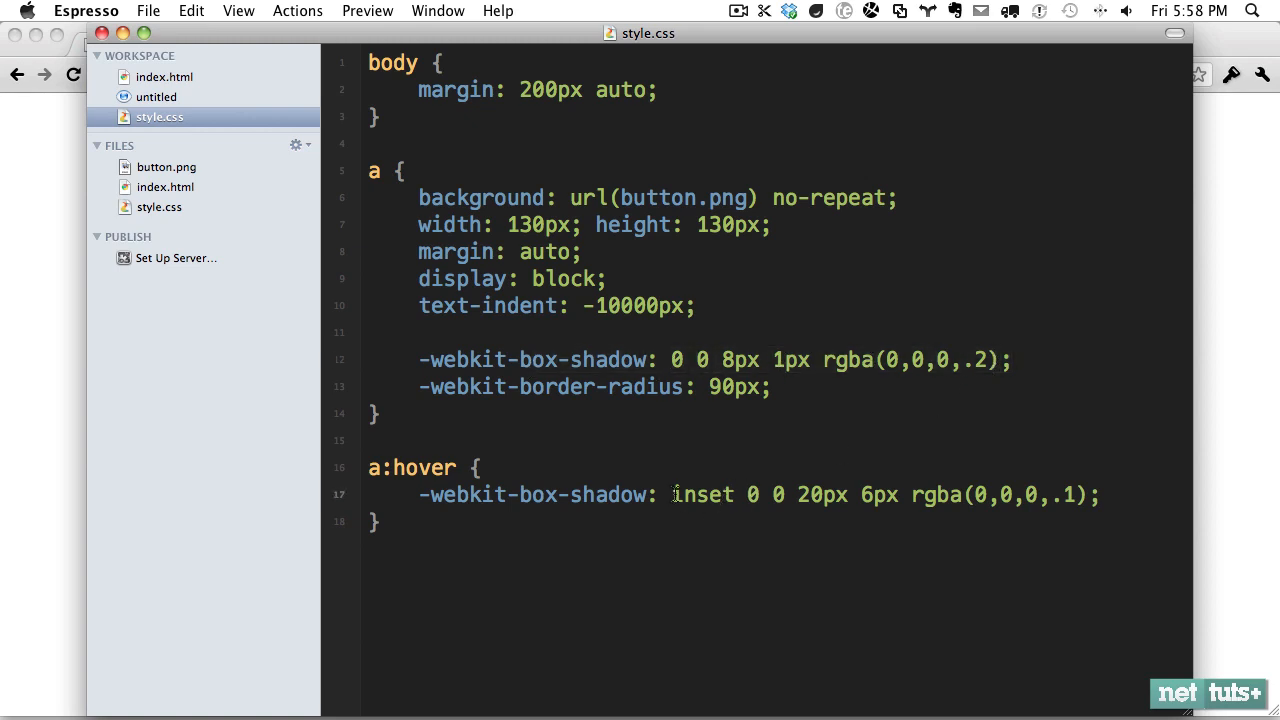
- Stack an outer 0 0 8px 1px rgba(0,0,0,.2) shadow before the inset glow in a:hover
type("0 0 8px 1px rgba(0,0,0,.2)")
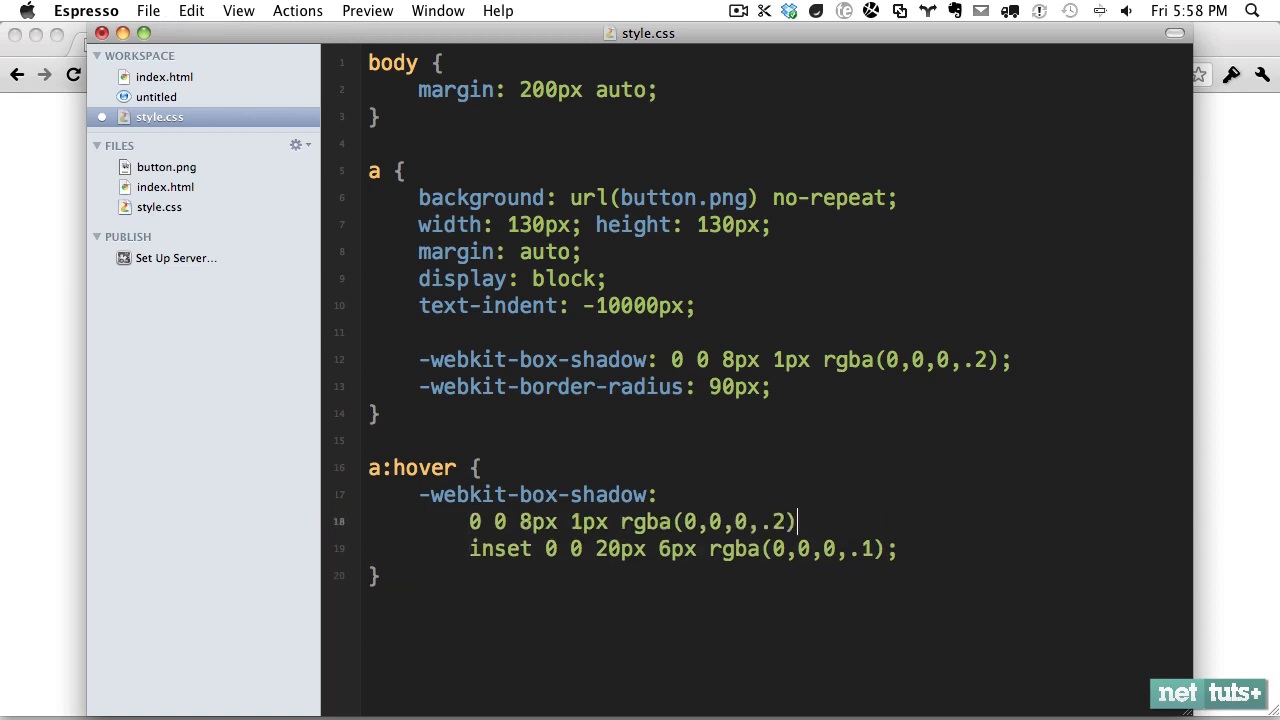
type(",")
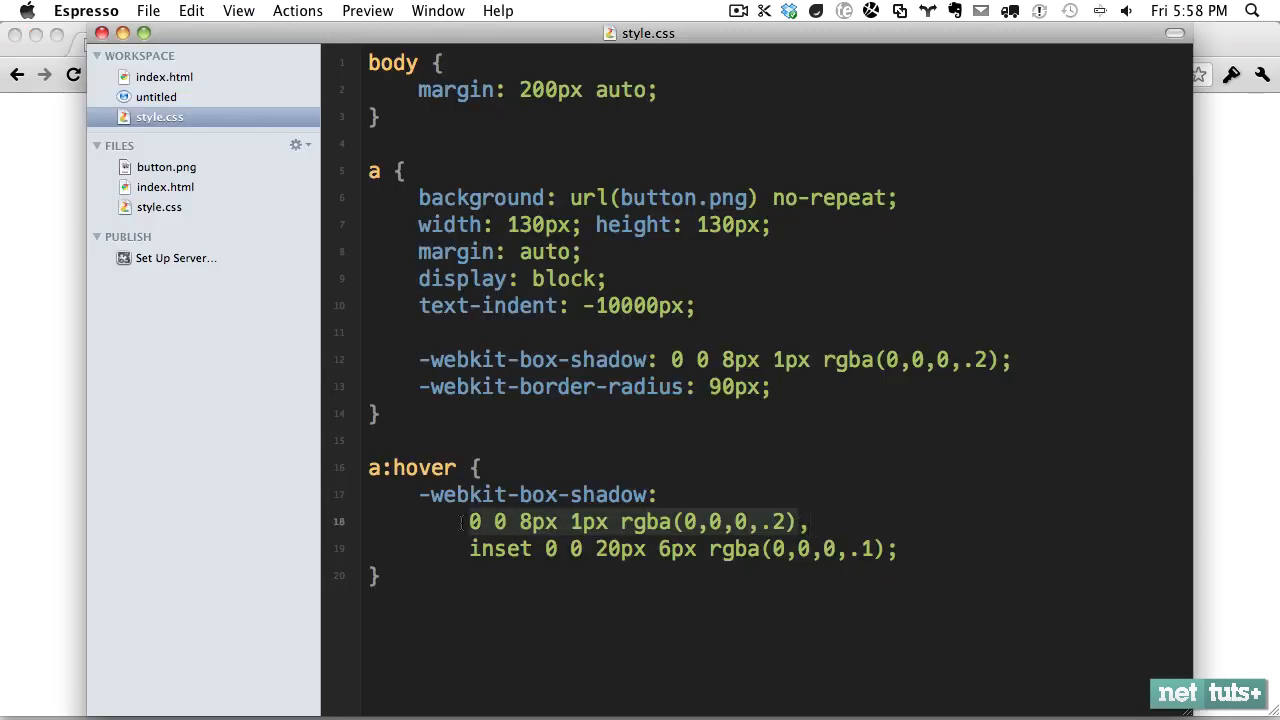
type("inherit")
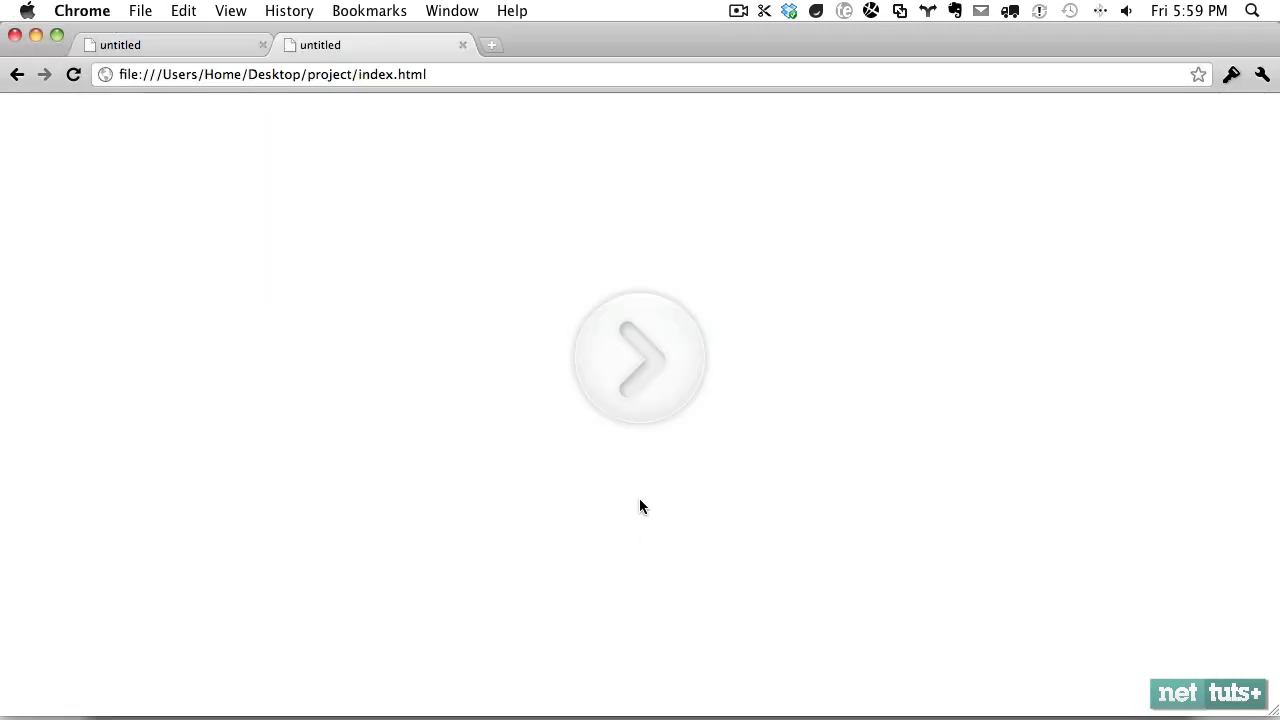
mouse_move(632, 434)
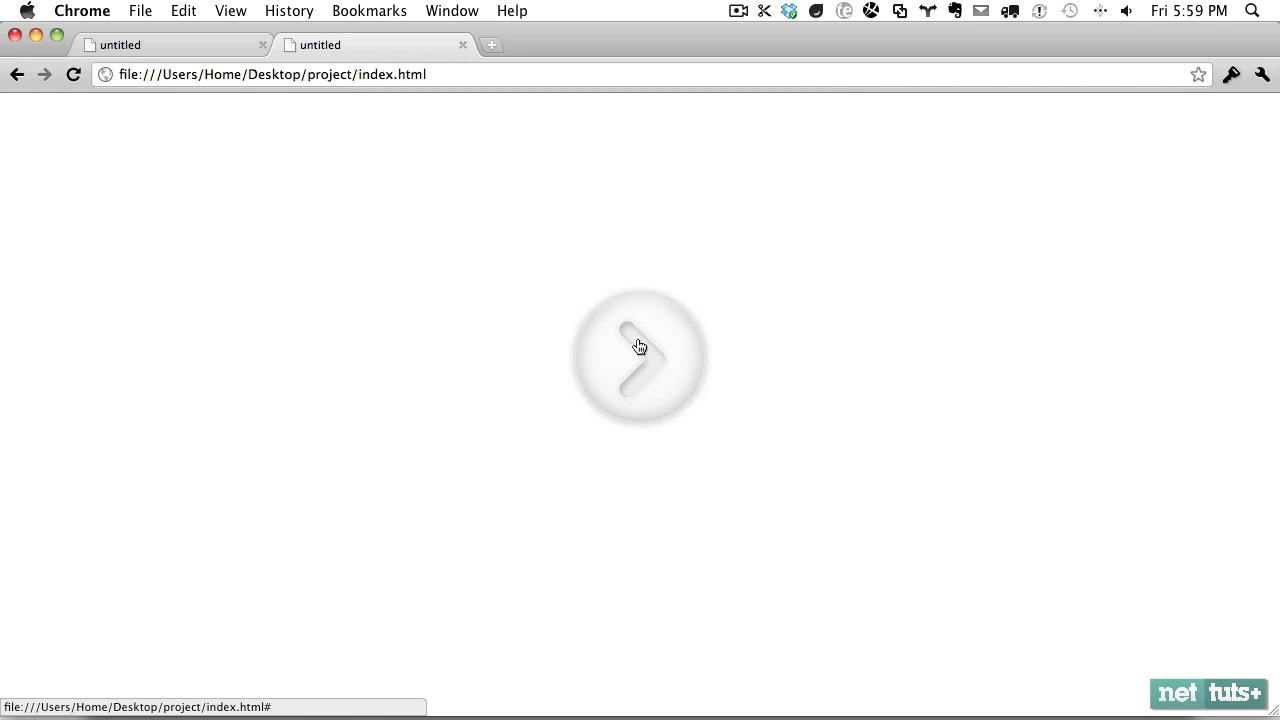
left_click(640, 356)
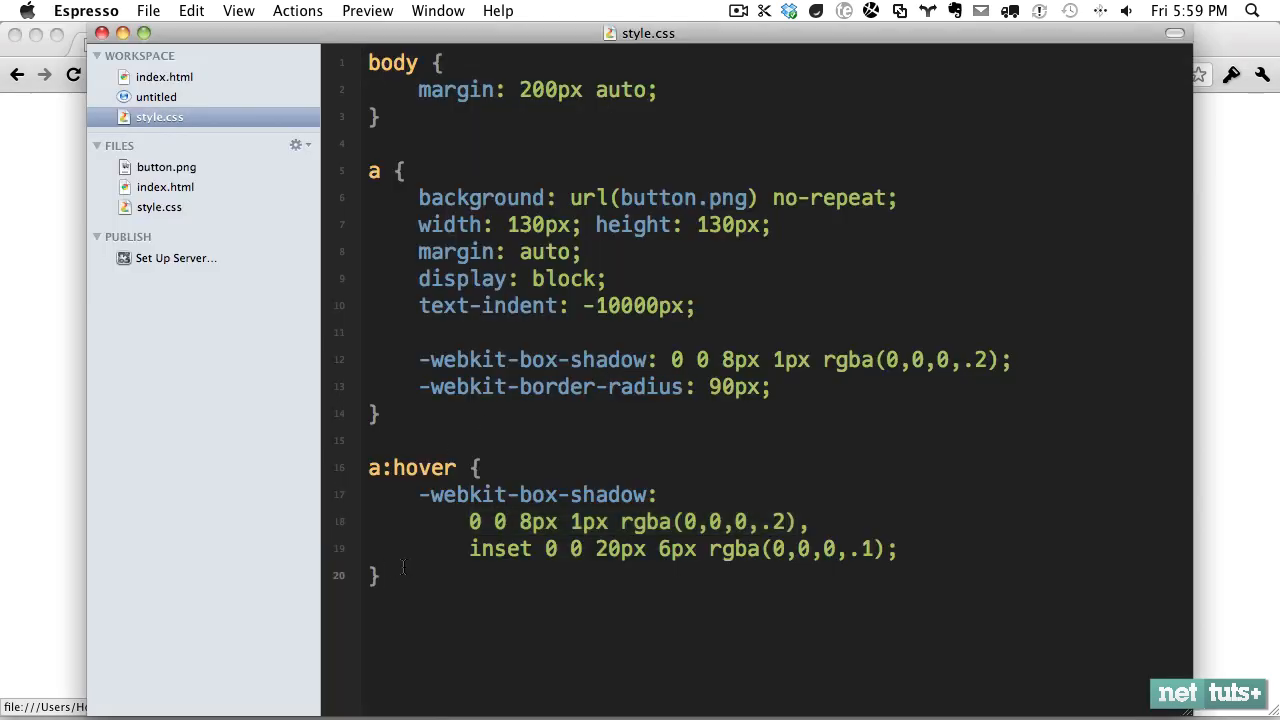
- Create an a:active rule reusing the hover rule's stacked box-shadow declaration
type("a:")
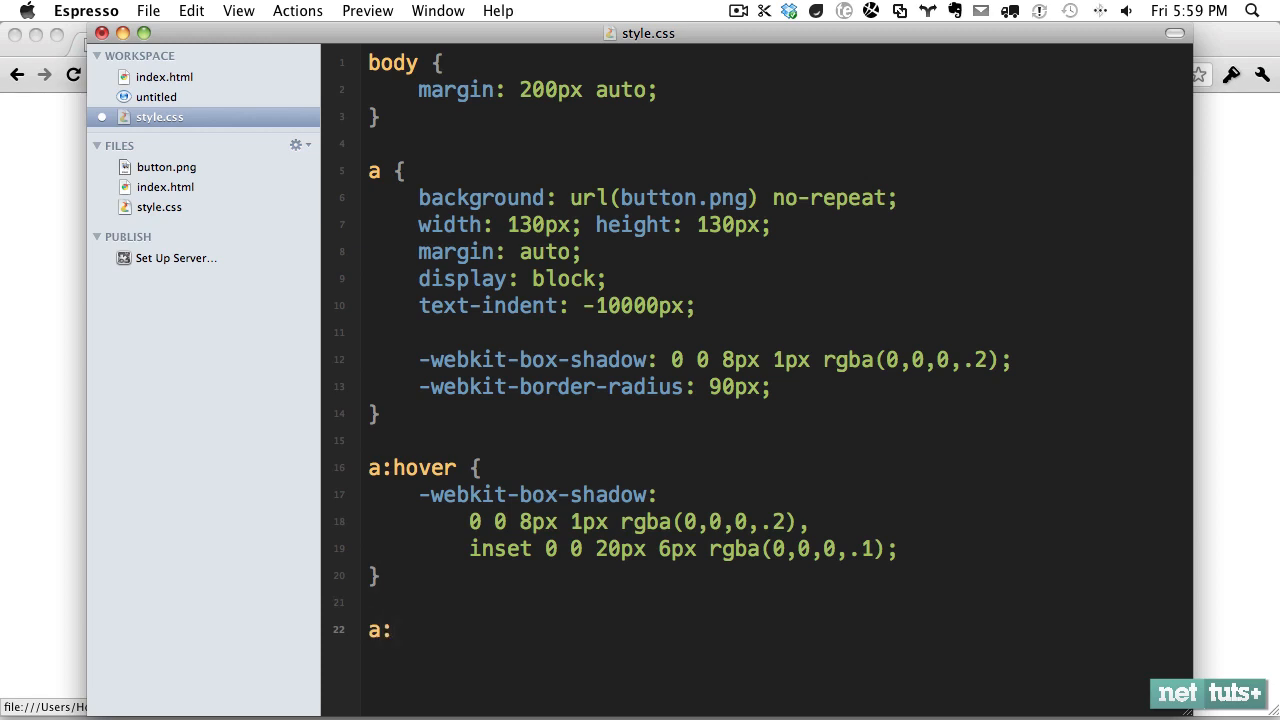
type("active {")
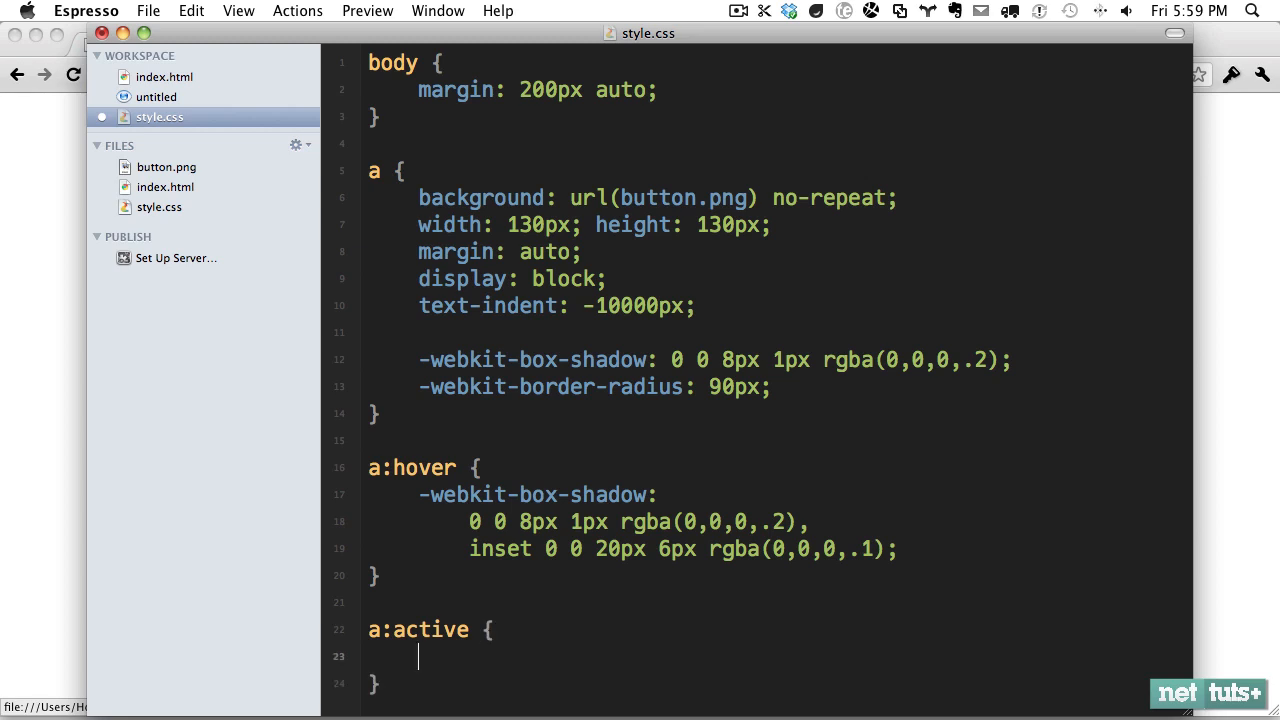
left_click_drag(468, 522, 896, 548)
type("-webkit-box-shadow:")
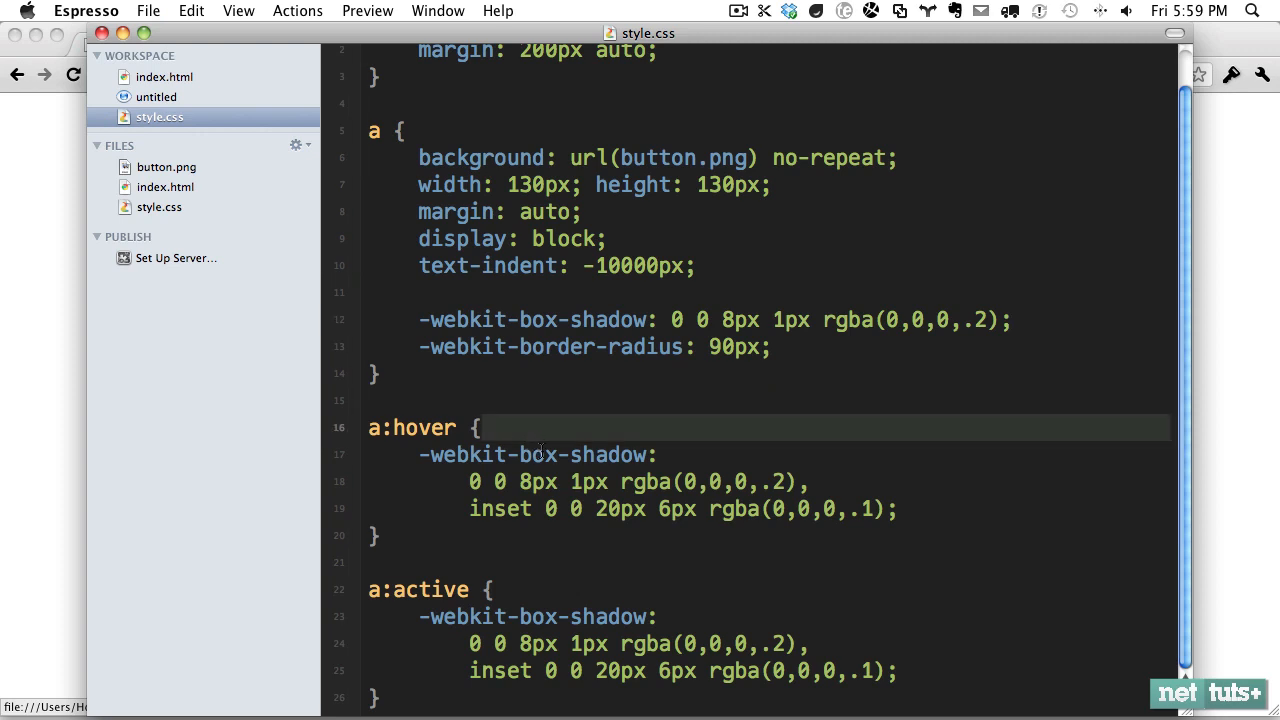
mouse_move(838, 672)
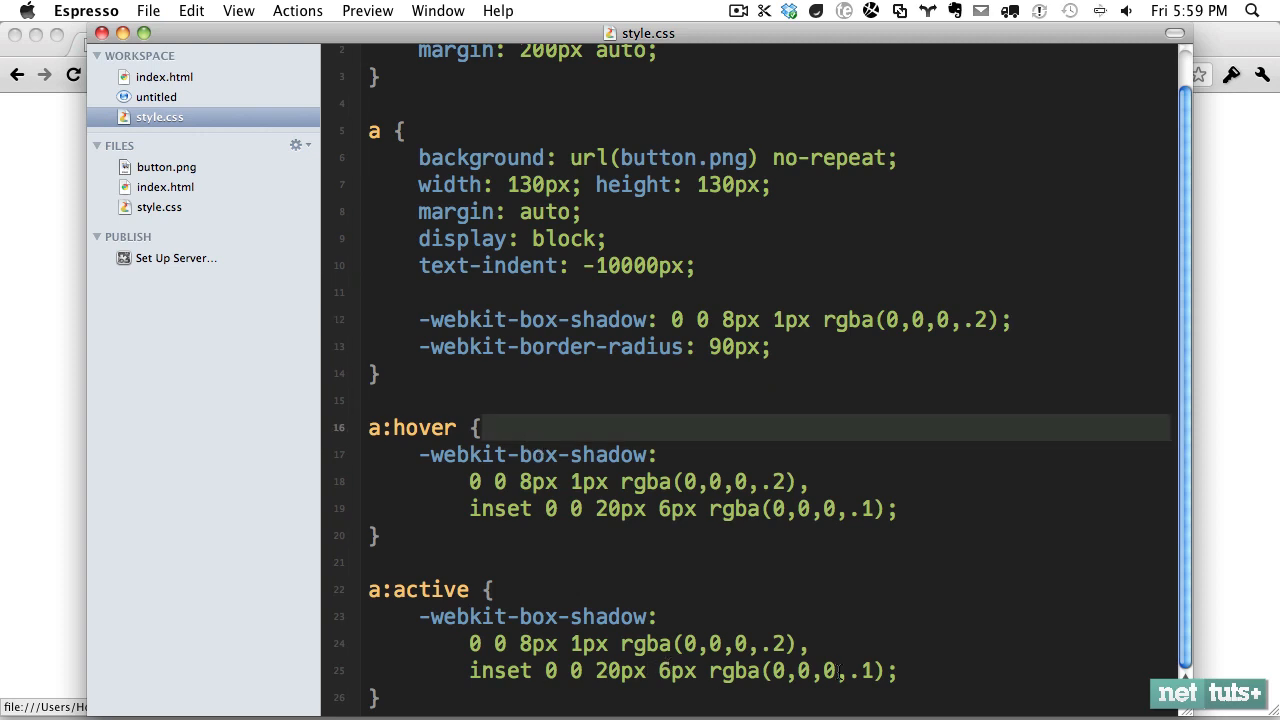
left_click(878, 672)
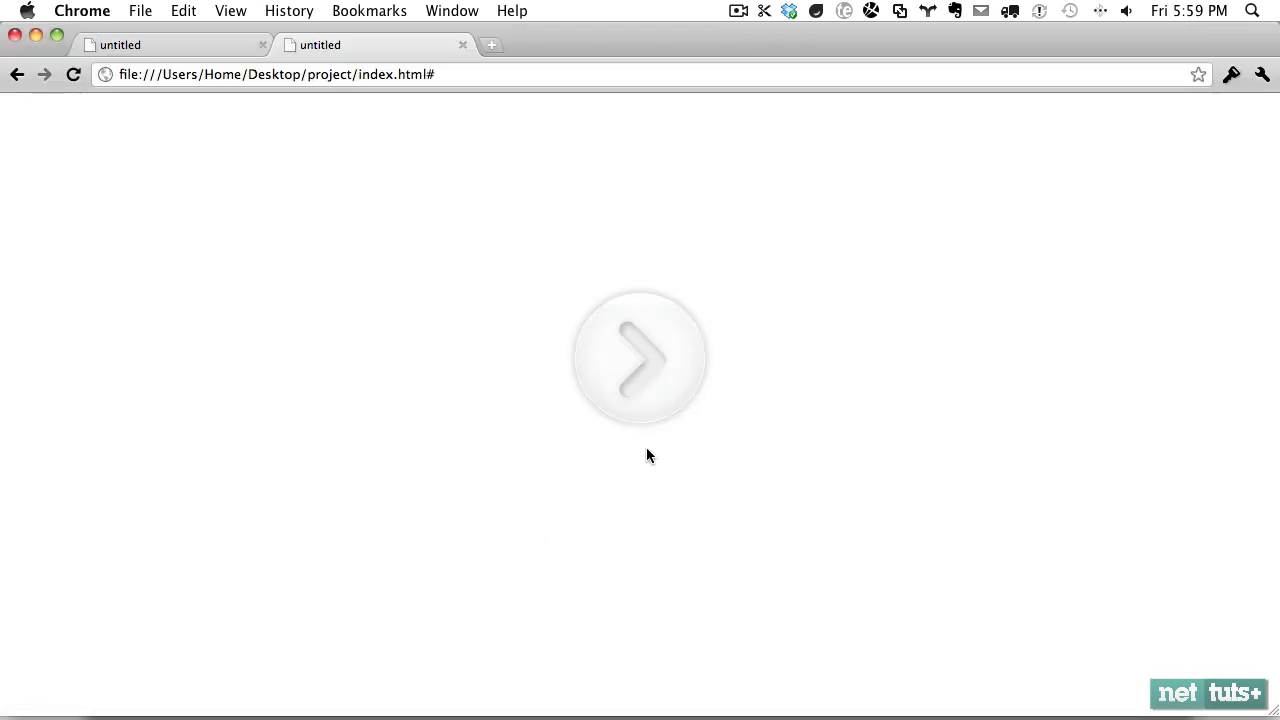
mouse_move(644, 384)
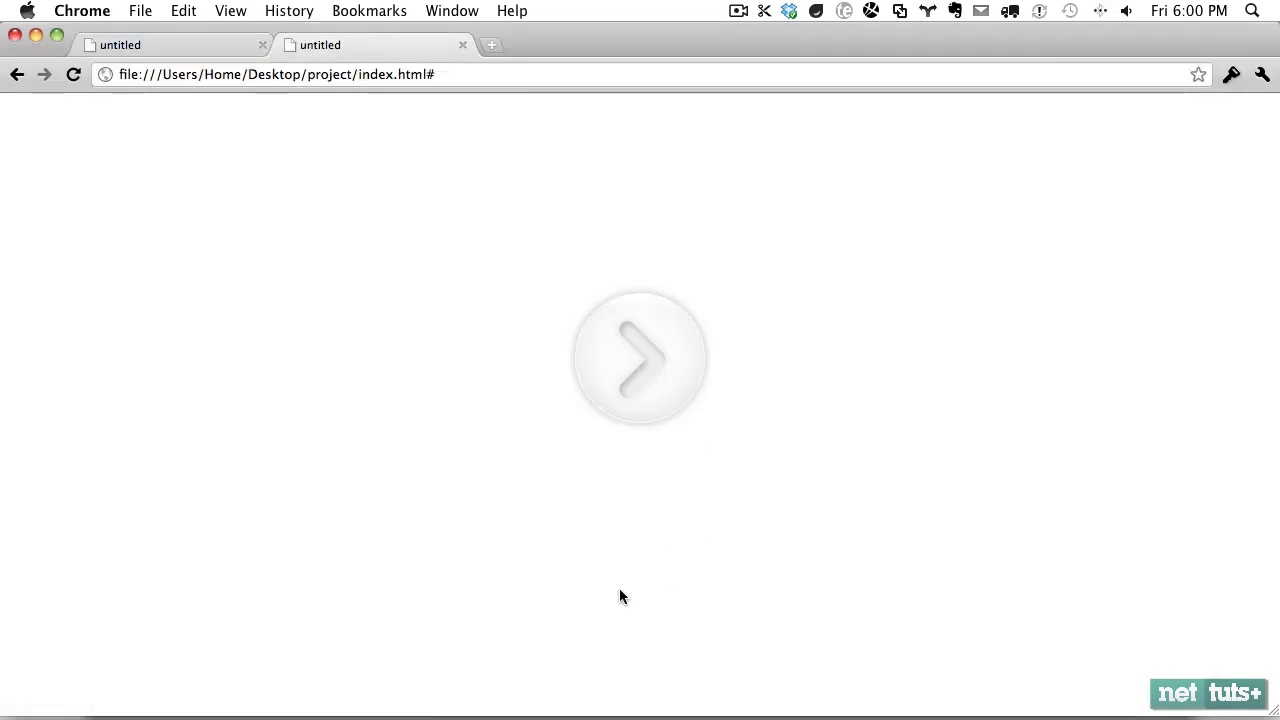
mouse_move(648, 344)
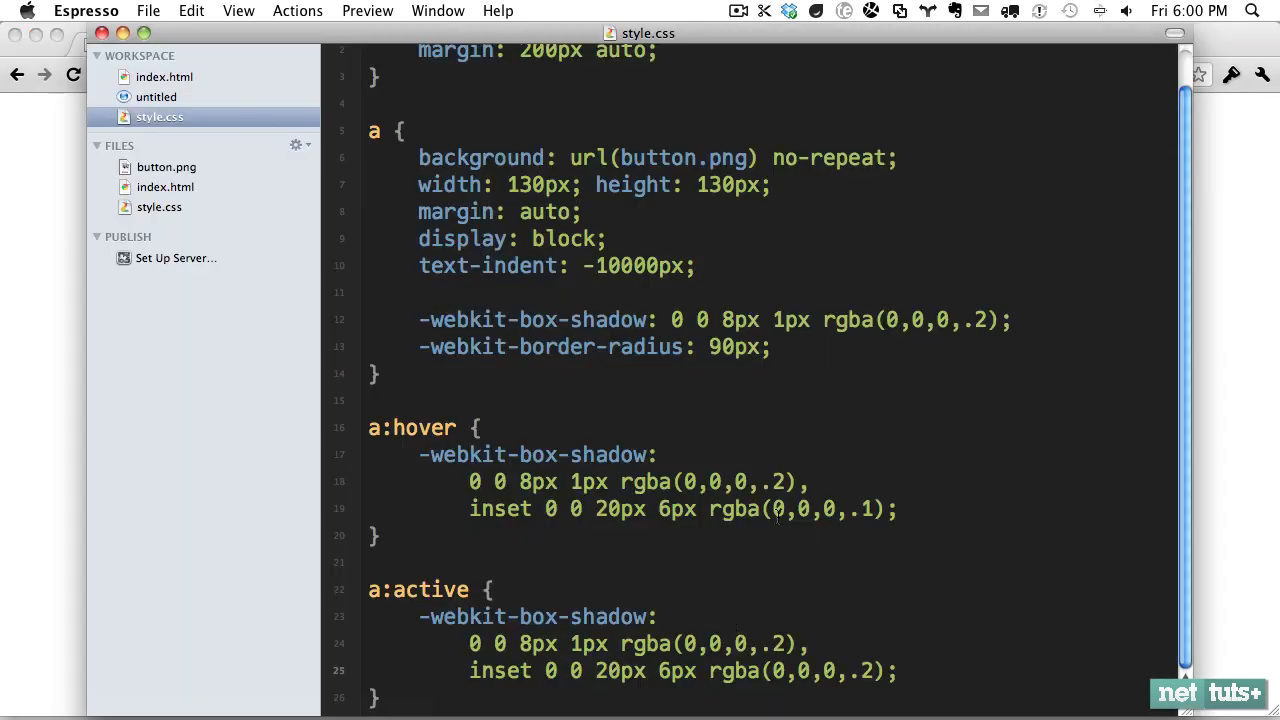
- Darken the a:active inset shadow to rgba(0,0,0,.2) and start a new Chrome tab
type("255")
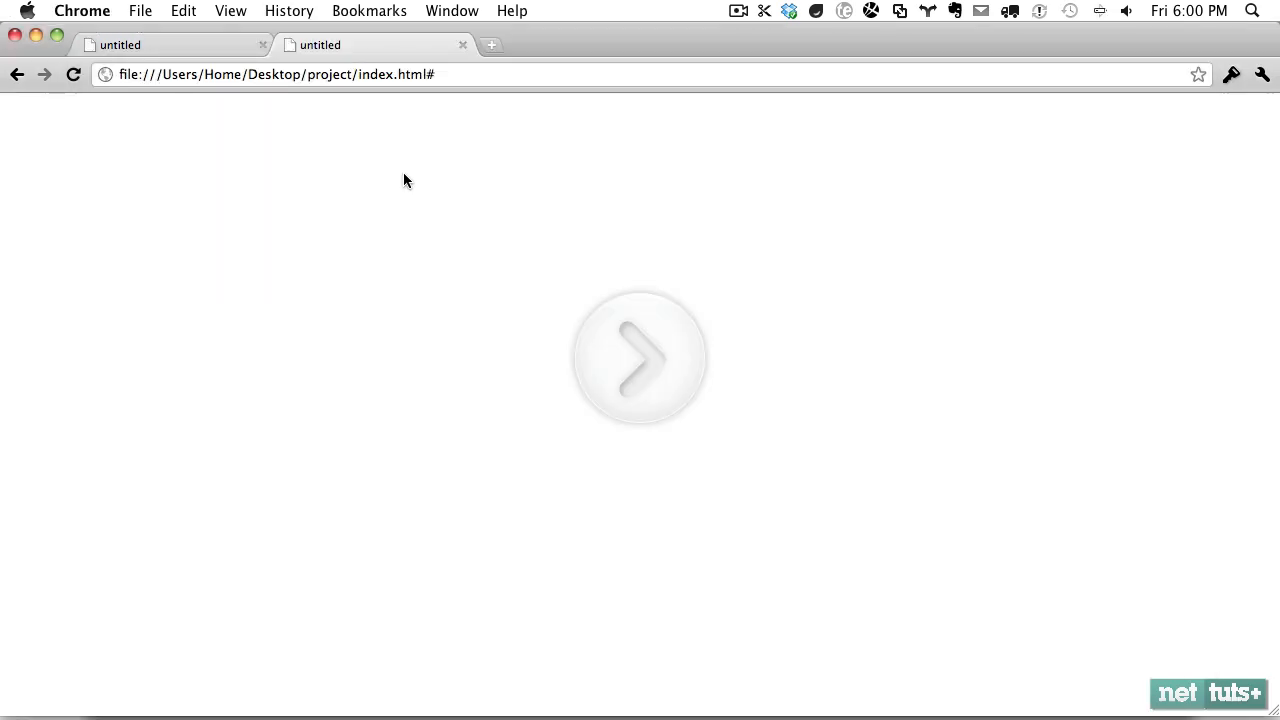
left_click(492, 44)
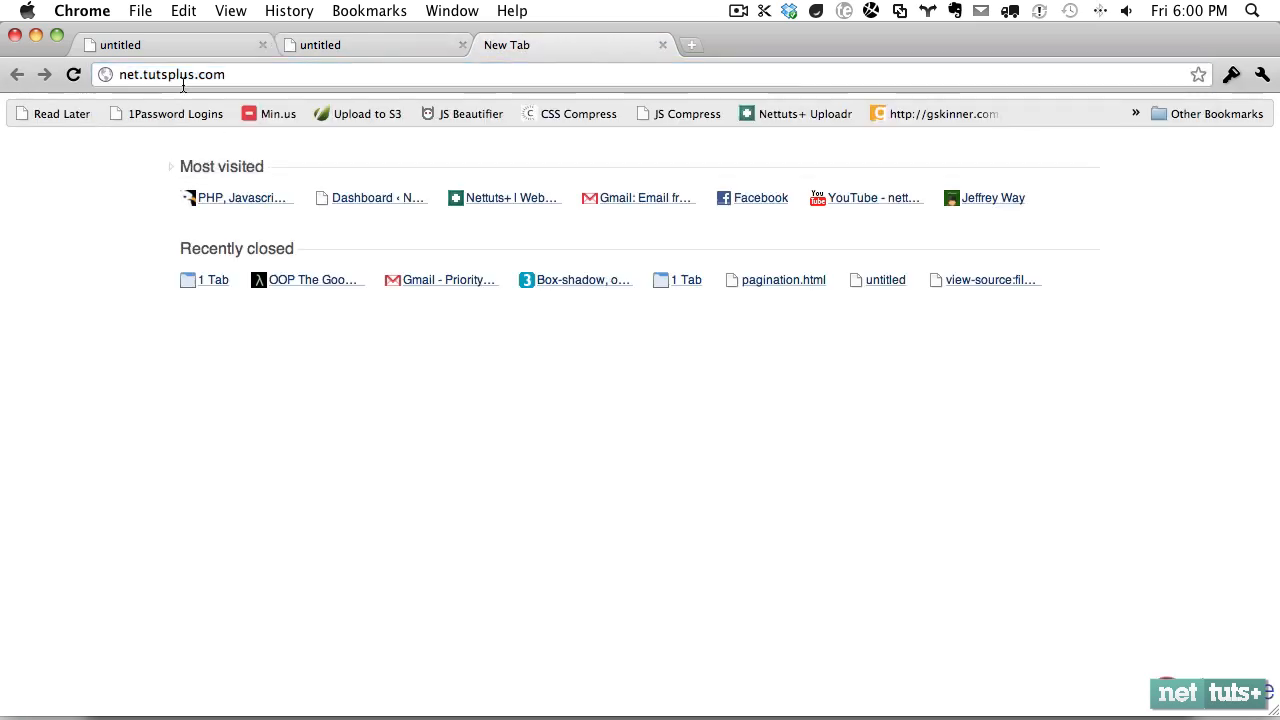